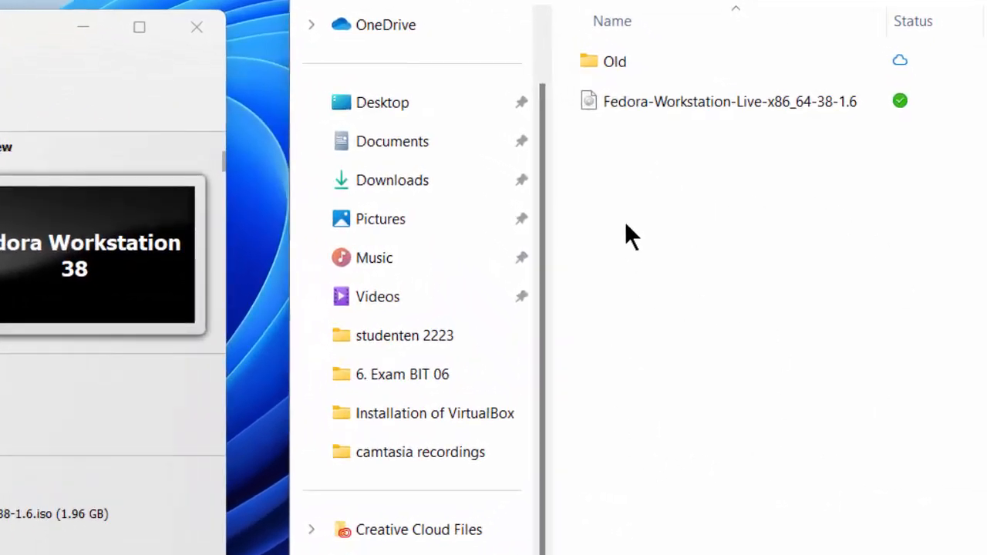
Step: Create a new folder named SF next to the Old folder and the Fedora ISO
{"action": "left_click", "coordinate": [728, 102]}
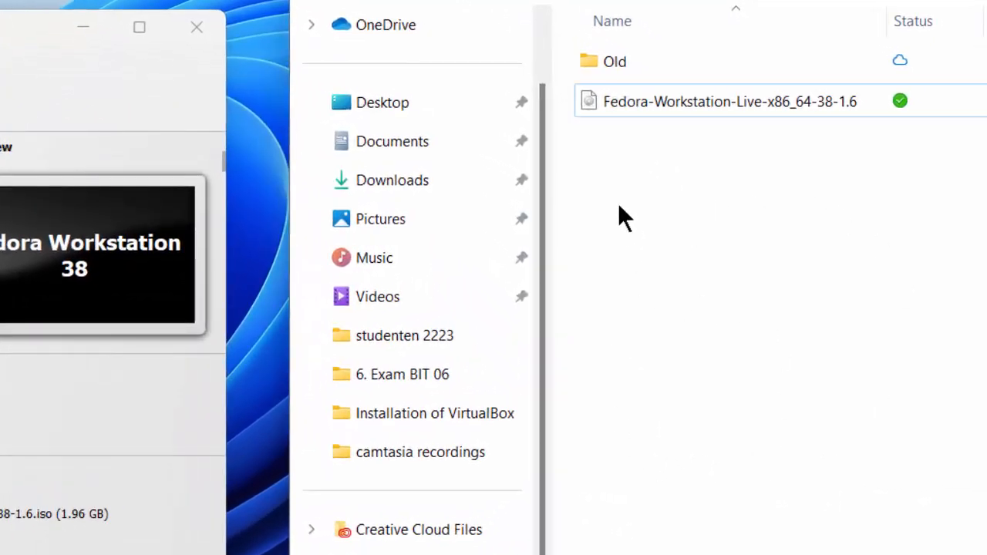
{"action": "right_click", "coordinate": [624, 216]}
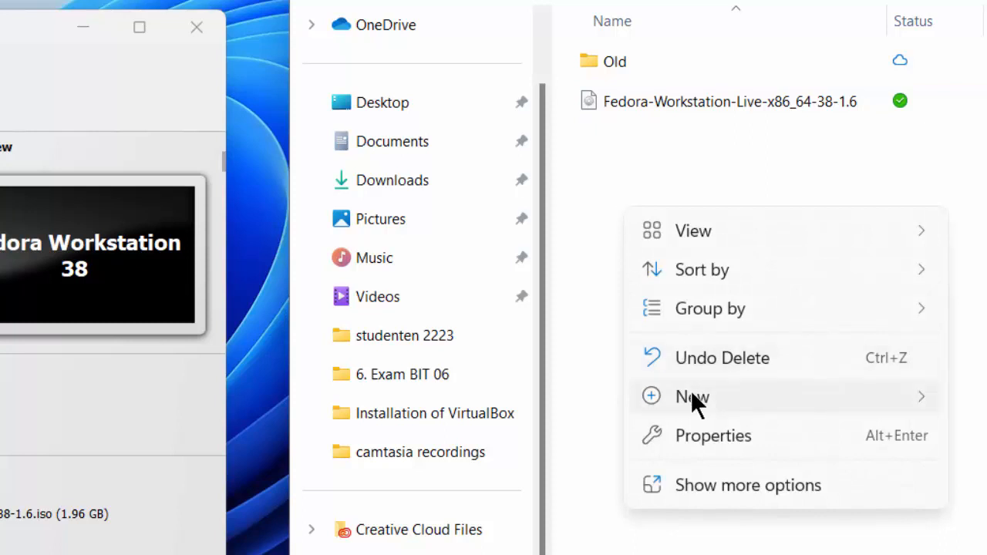
{"action": "left_click", "coordinate": [691, 396]}
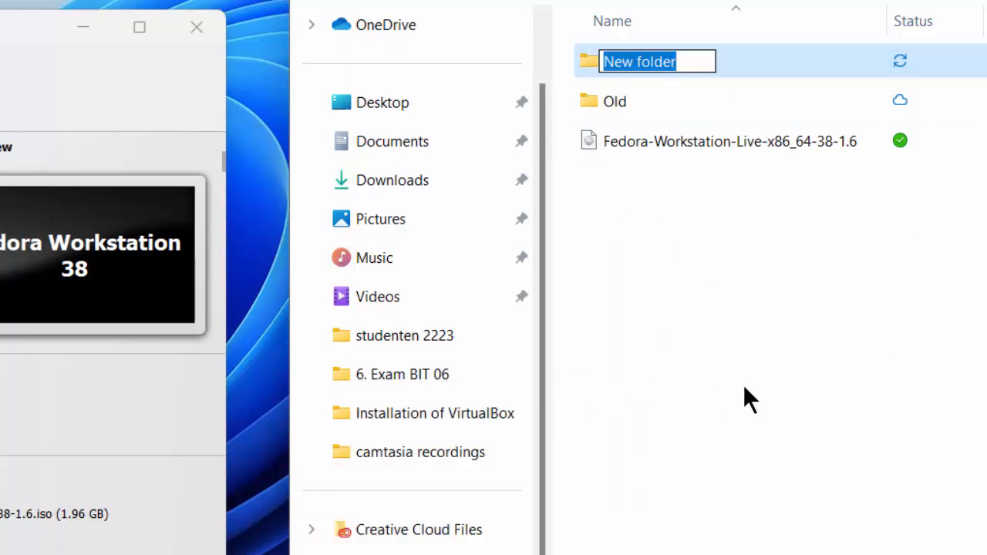
{"action": "type", "text": "SF"}
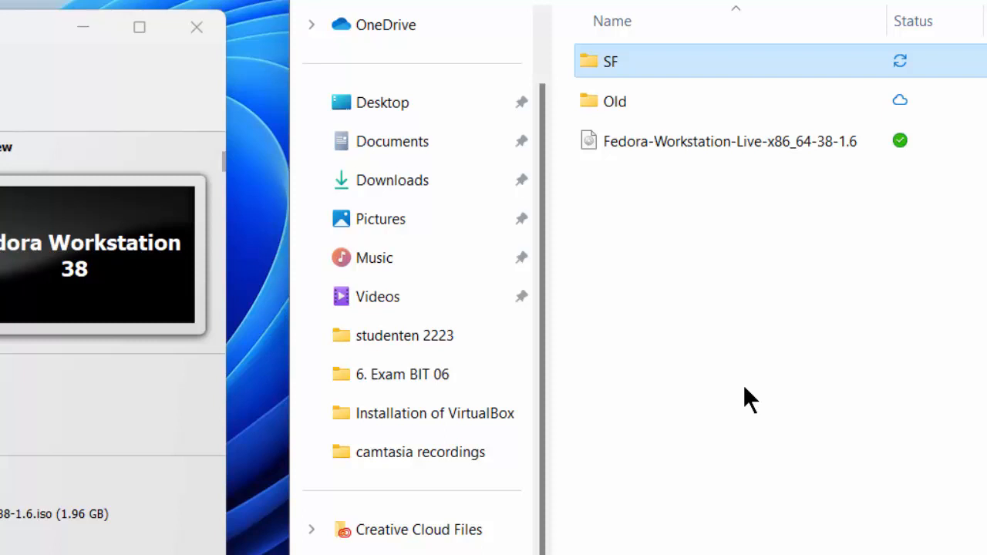
{"action": "mouse_move", "coordinate": [779, 389]}
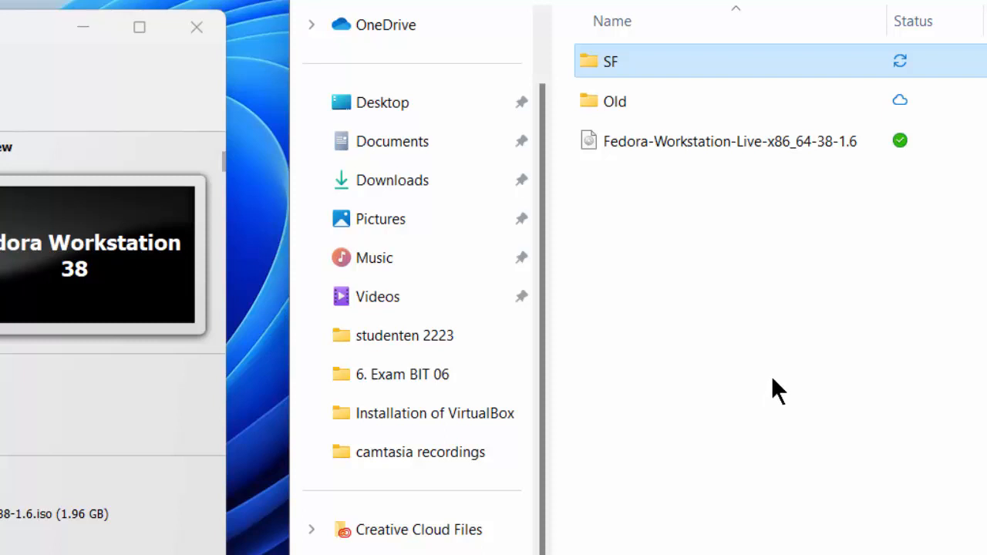
Step: Bring up the context menu of actions for the SF folder
{"action": "right_click", "coordinate": [609, 62]}
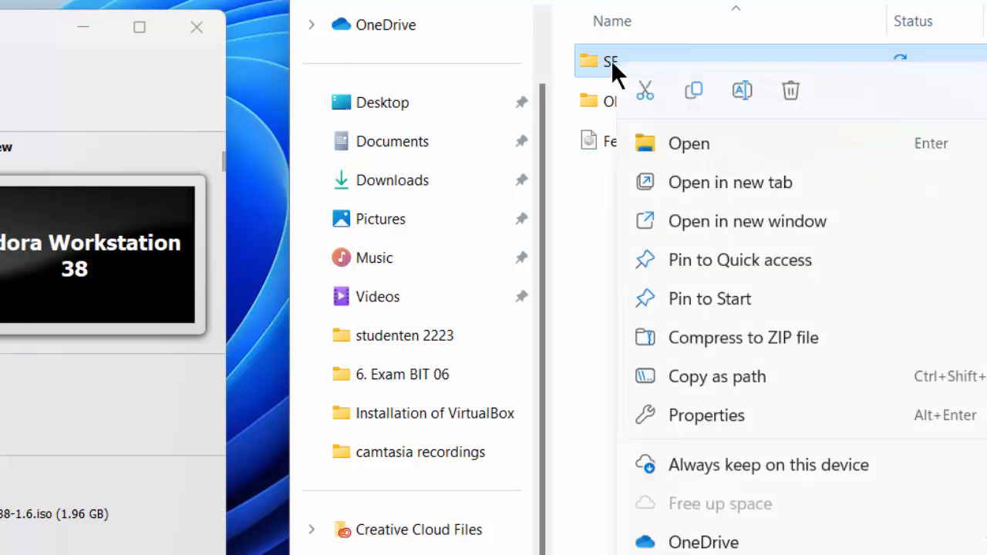
{"action": "mouse_move", "coordinate": [664, 345]}
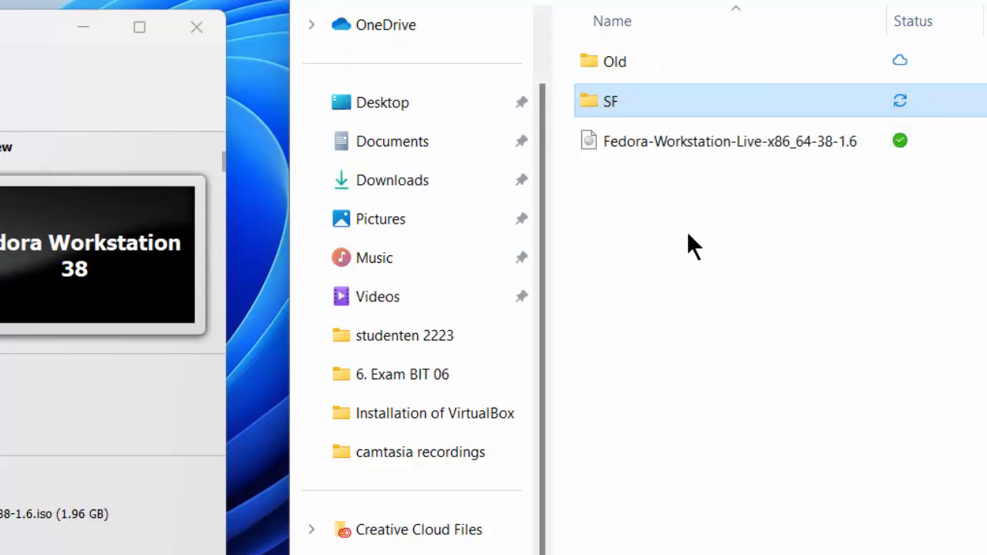
{"action": "right_click", "coordinate": [610, 102]}
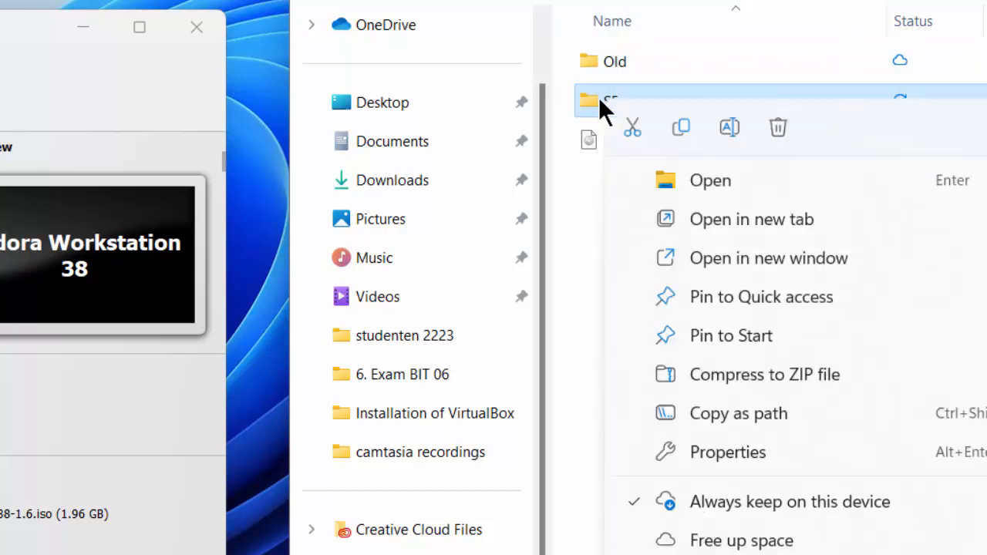
{"action": "mouse_move", "coordinate": [703, 452]}
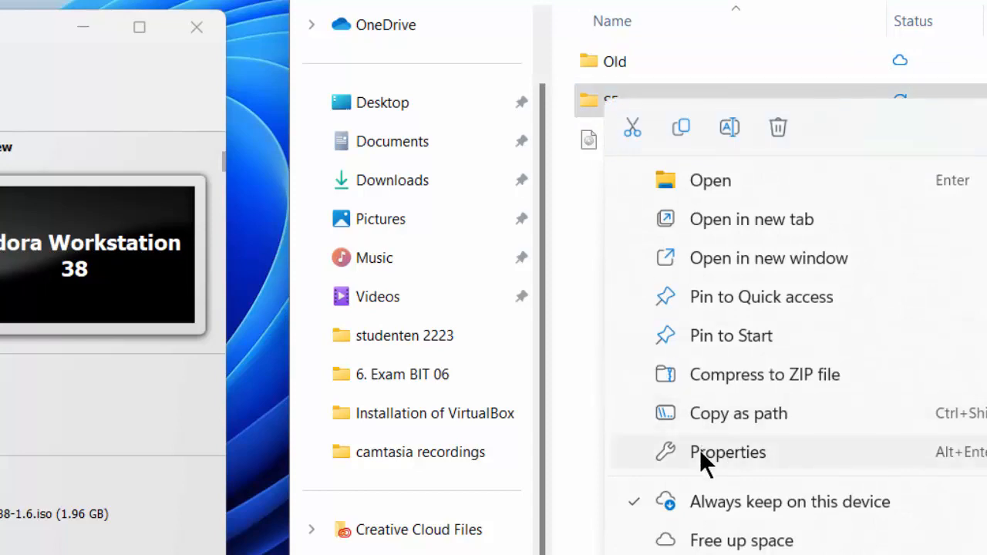
Step: In SF's Security properties, grant the Everyone group Allow Full control
{"action": "left_click", "coordinate": [728, 452]}
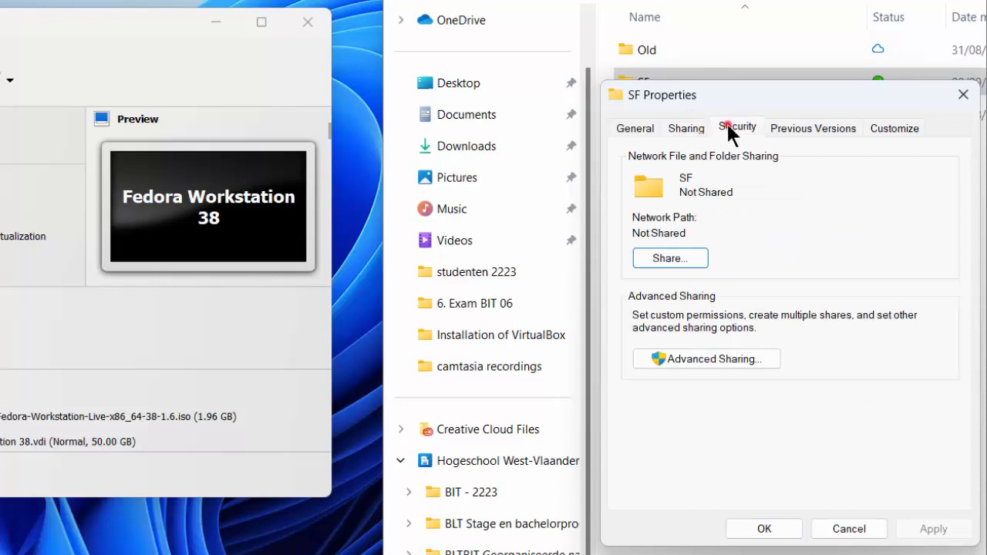
{"action": "left_click", "coordinate": [737, 128]}
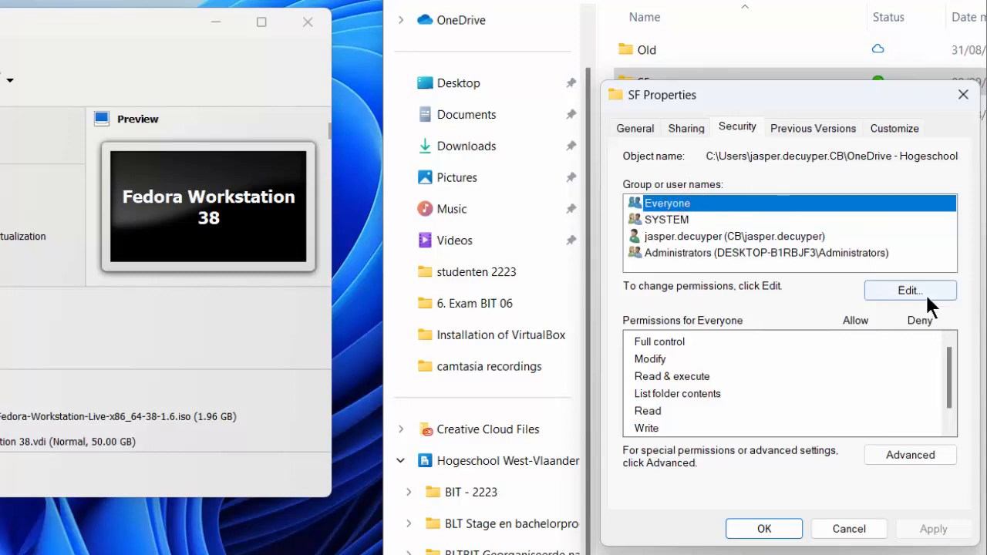
{"action": "left_click", "coordinate": [910, 290]}
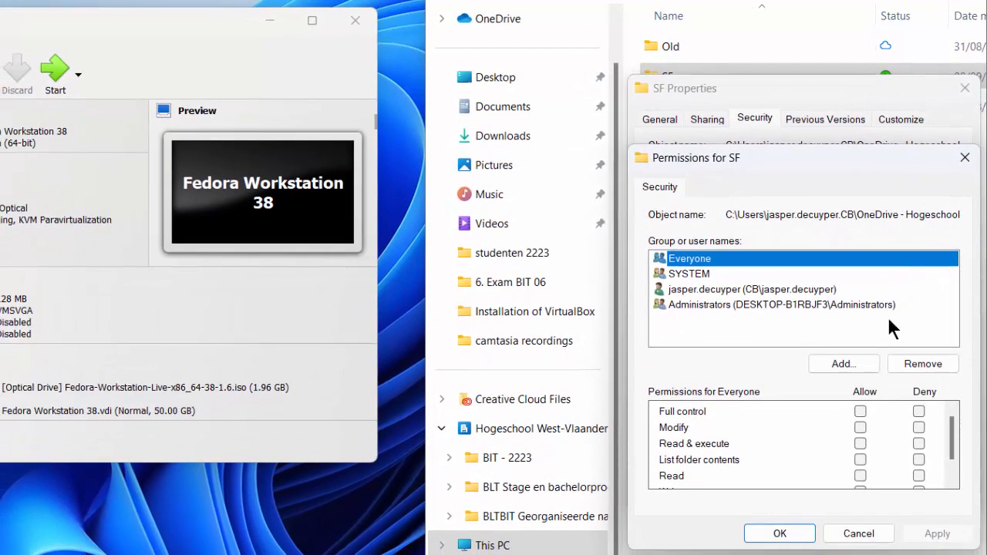
{"action": "left_click", "coordinate": [860, 410]}
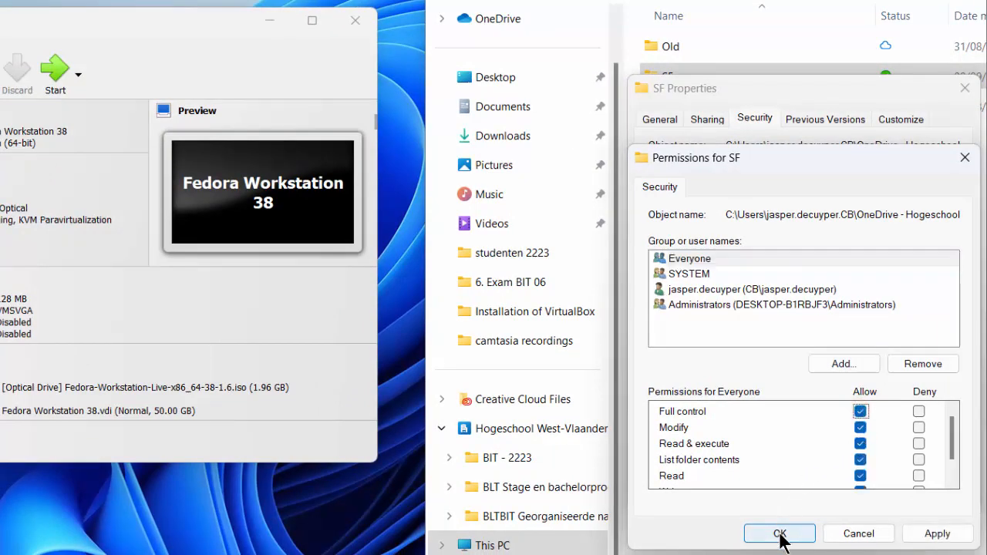
{"action": "left_click", "coordinate": [779, 534]}
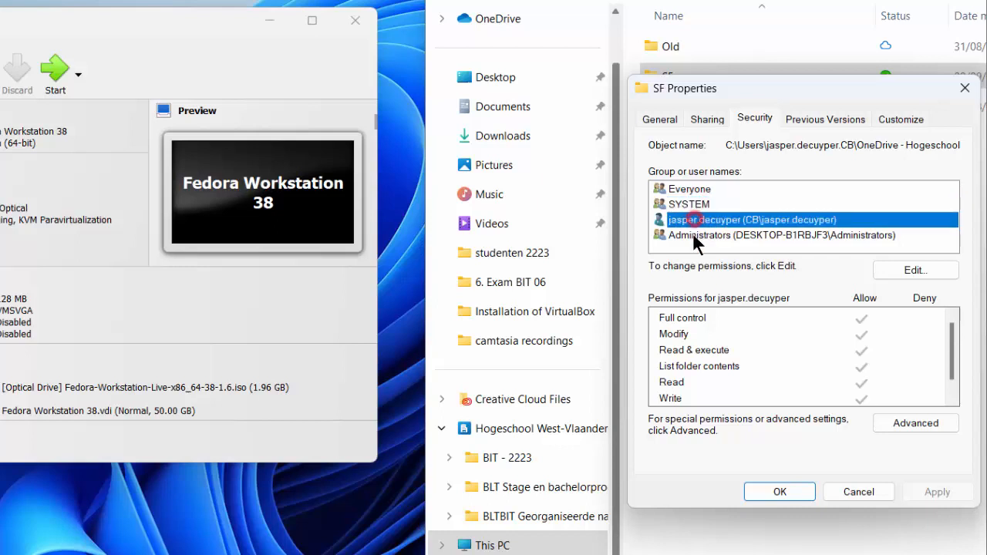
Step: Review Administrators, user and SYSTEM permissions, then close SF properties keeping changes
{"action": "left_click", "coordinate": [771, 235]}
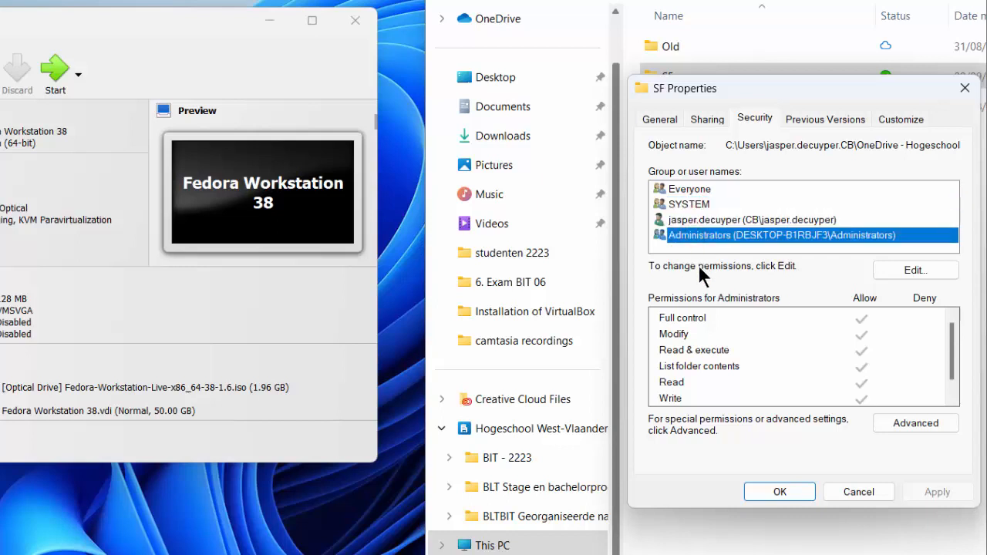
{"action": "left_click", "coordinate": [751, 219]}
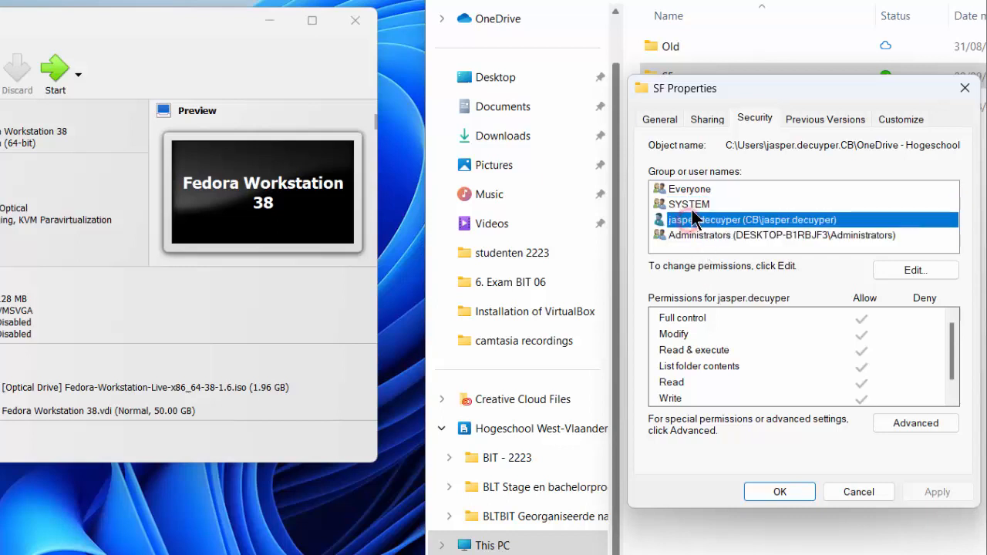
{"action": "left_click", "coordinate": [688, 204]}
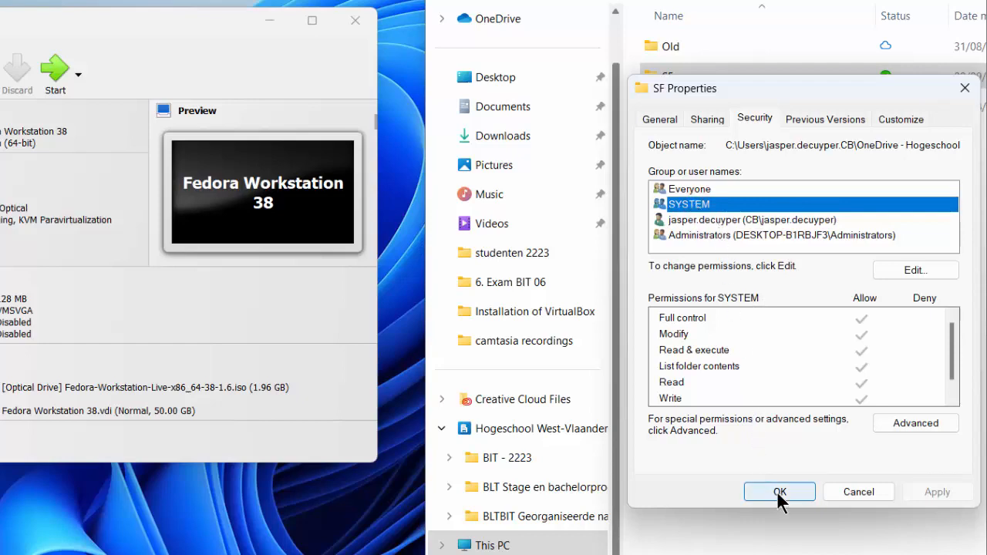
{"action": "left_click", "coordinate": [779, 492]}
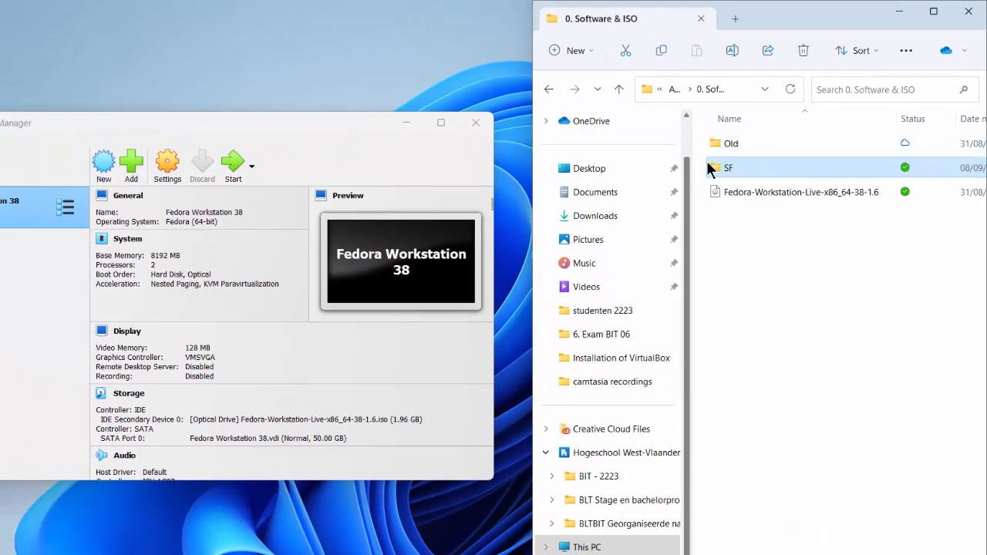
Step: Open the empty SF folder and switch to VirtualBox Manager with Fedora Workstation 38 listed
{"action": "double_click", "coordinate": [728, 166]}
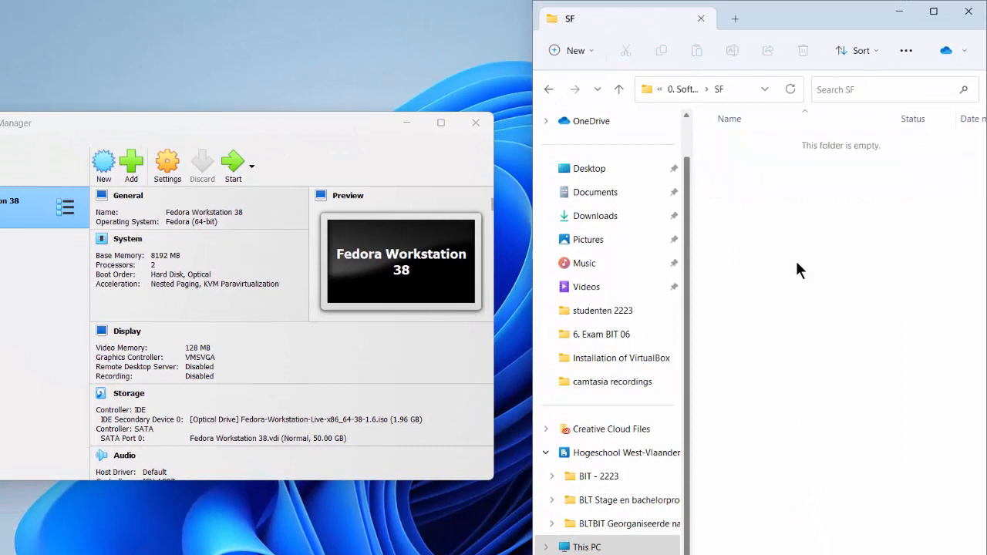
{"action": "mouse_move", "coordinate": [789, 271]}
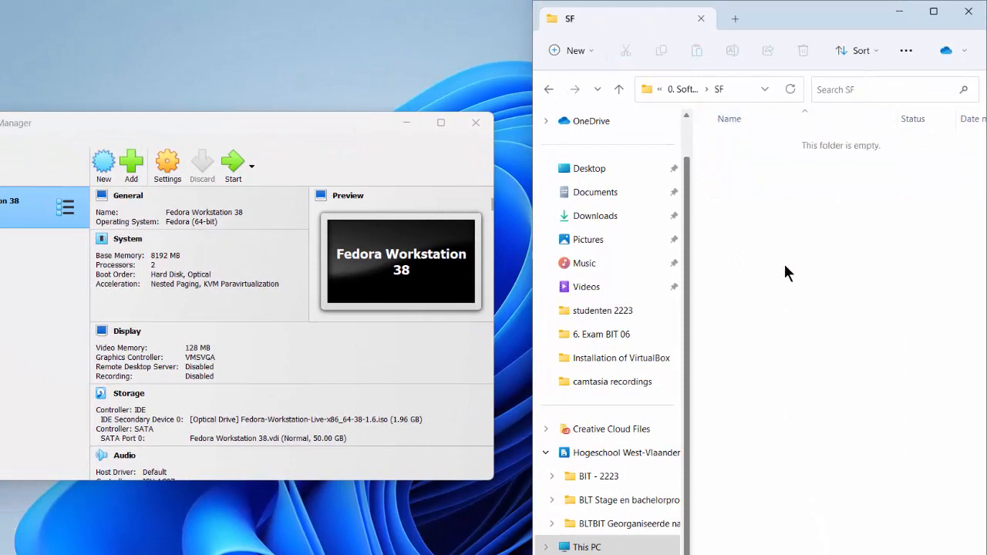
{"action": "left_click", "coordinate": [701, 89]}
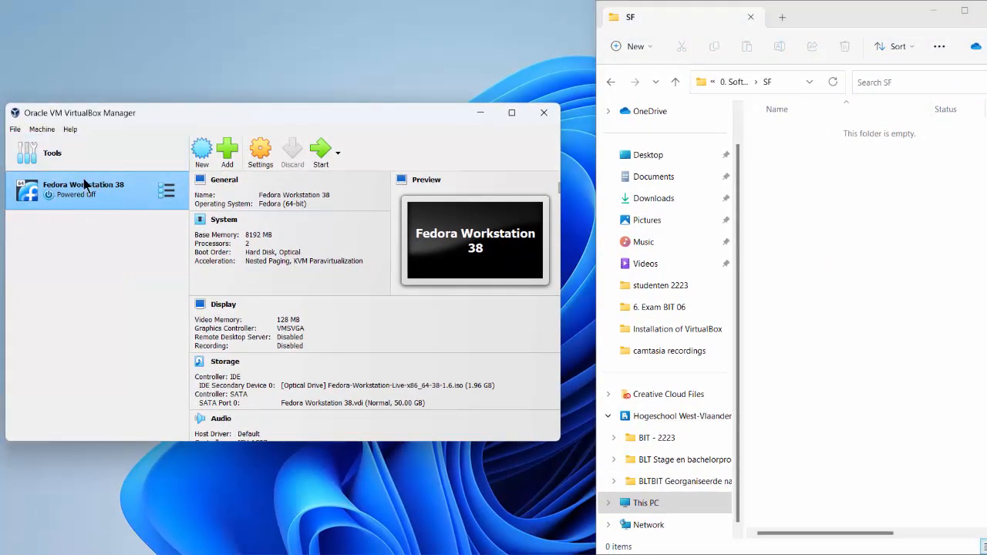
{"action": "mouse_move", "coordinate": [85, 193]}
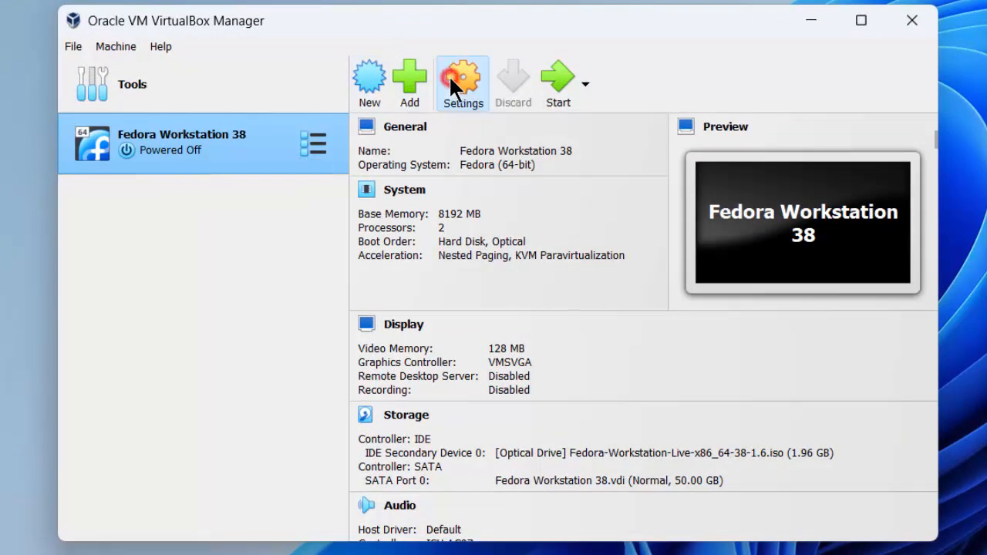
Step: Go to the Shared Folders page of the Fedora Workstation 38 settings
{"action": "left_click", "coordinate": [462, 83]}
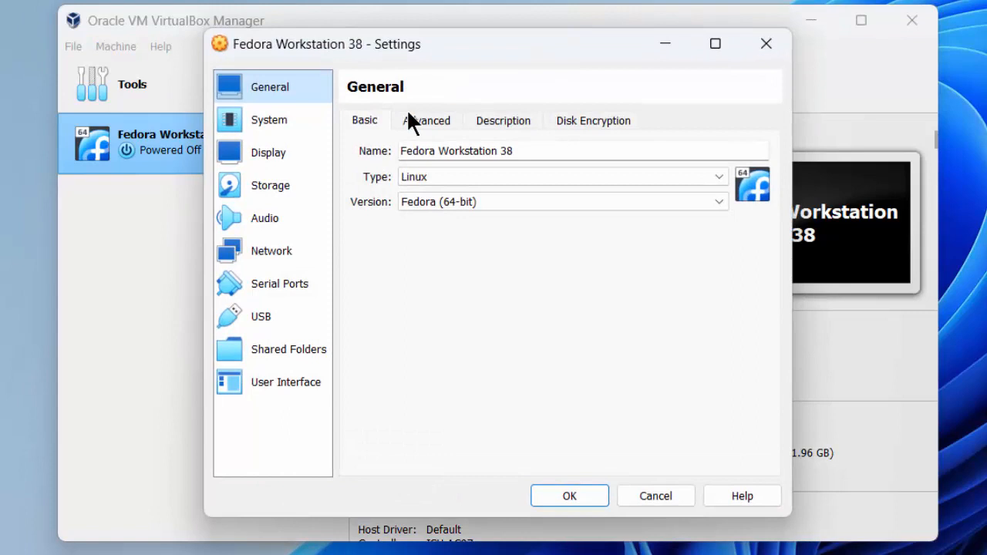
{"action": "left_click", "coordinate": [289, 349]}
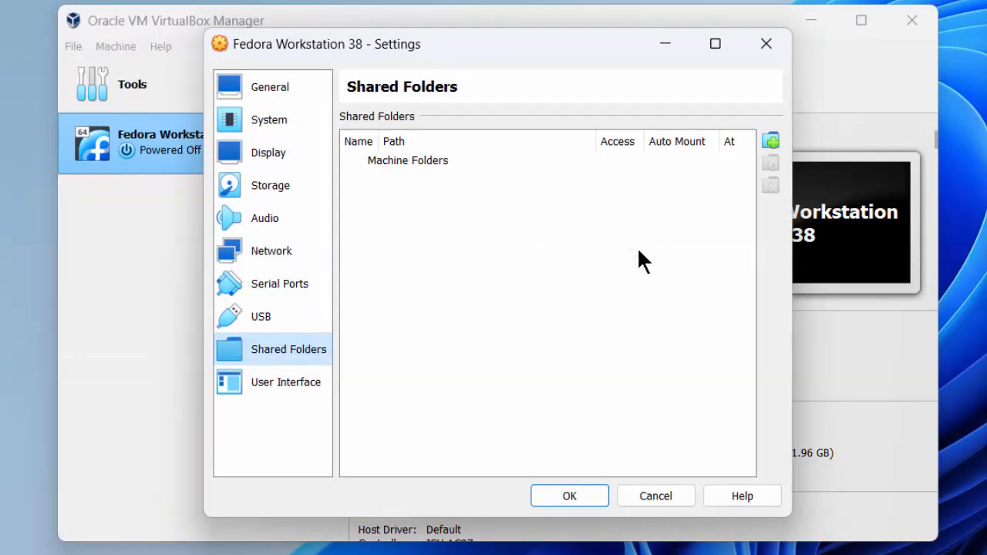
{"action": "mouse_move", "coordinate": [772, 142]}
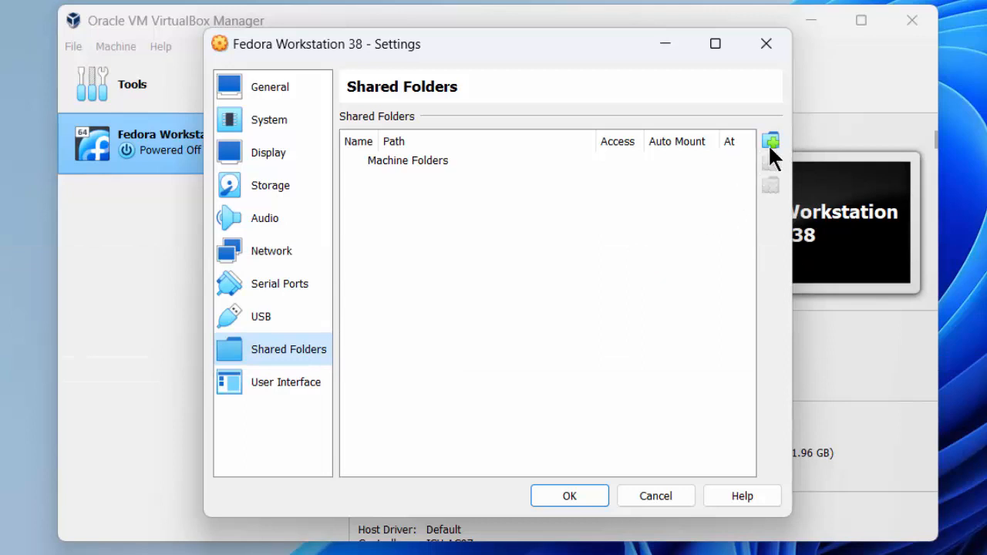
Step: Add a share of the host SF folder named SF with Auto-mount enabled
{"action": "left_click", "coordinate": [771, 140]}
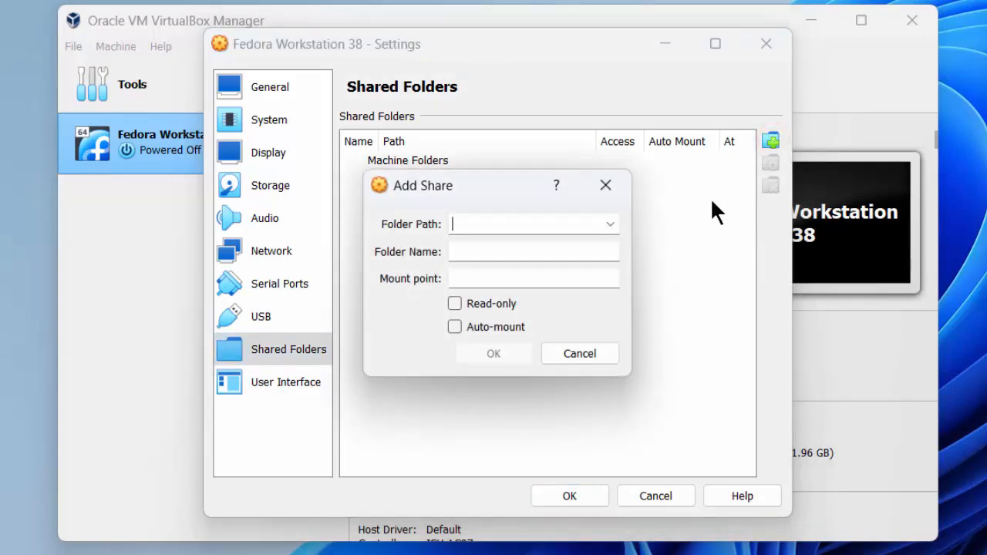
{"action": "mouse_move", "coordinate": [549, 250]}
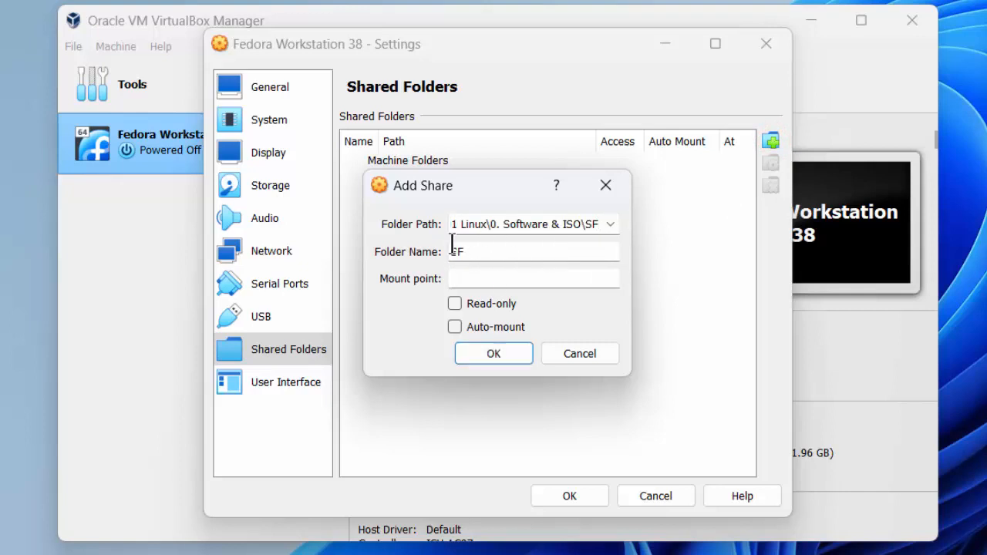
{"action": "left_click", "coordinate": [454, 327]}
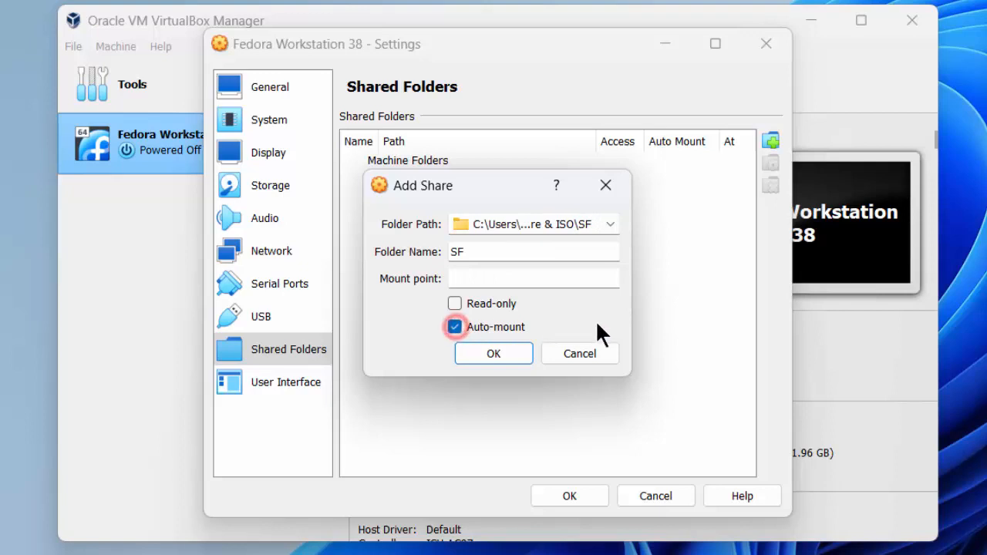
{"action": "mouse_move", "coordinate": [453, 327]}
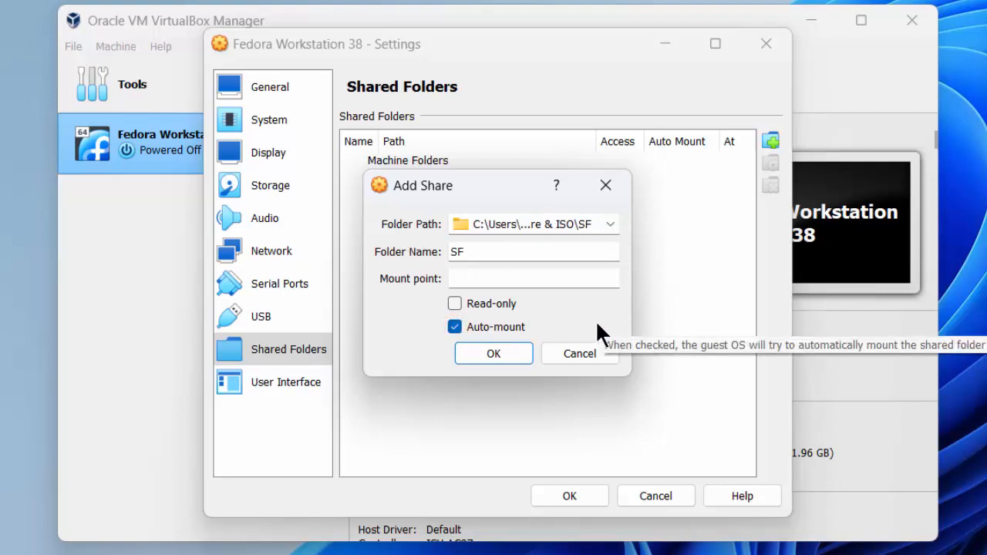
{"action": "mouse_move", "coordinate": [494, 353]}
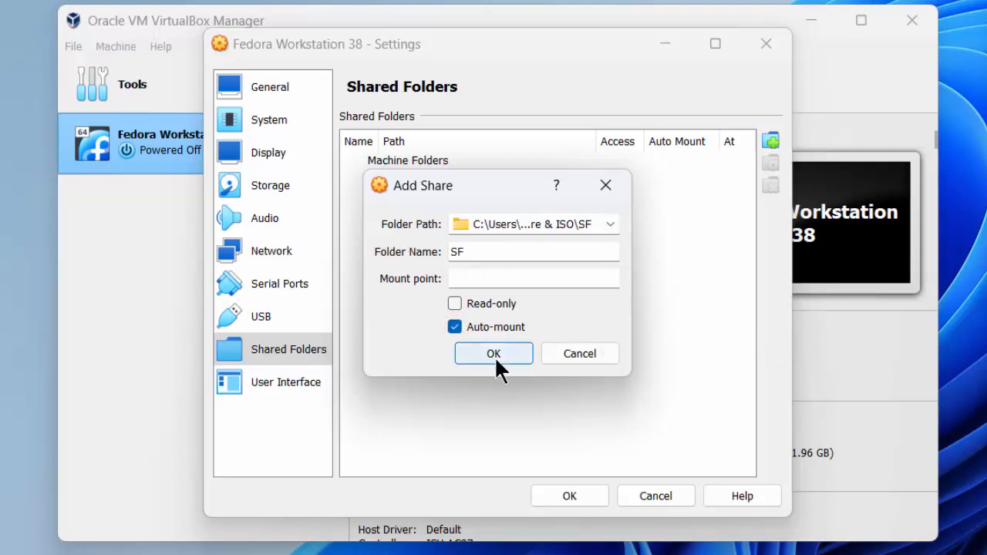
Step: Confirm the SF share and save the Fedora machine's settings
{"action": "left_click", "coordinate": [494, 353]}
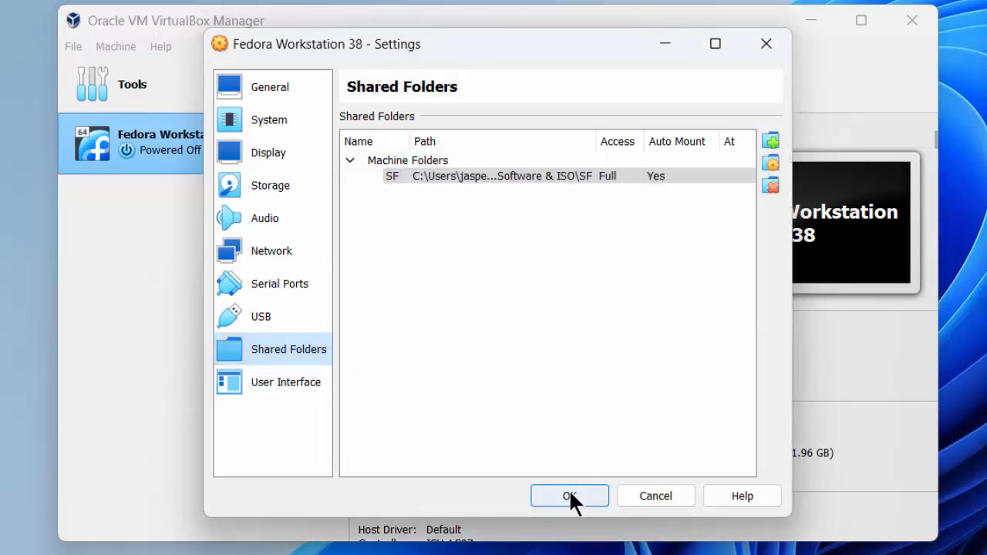
{"action": "left_click", "coordinate": [569, 497]}
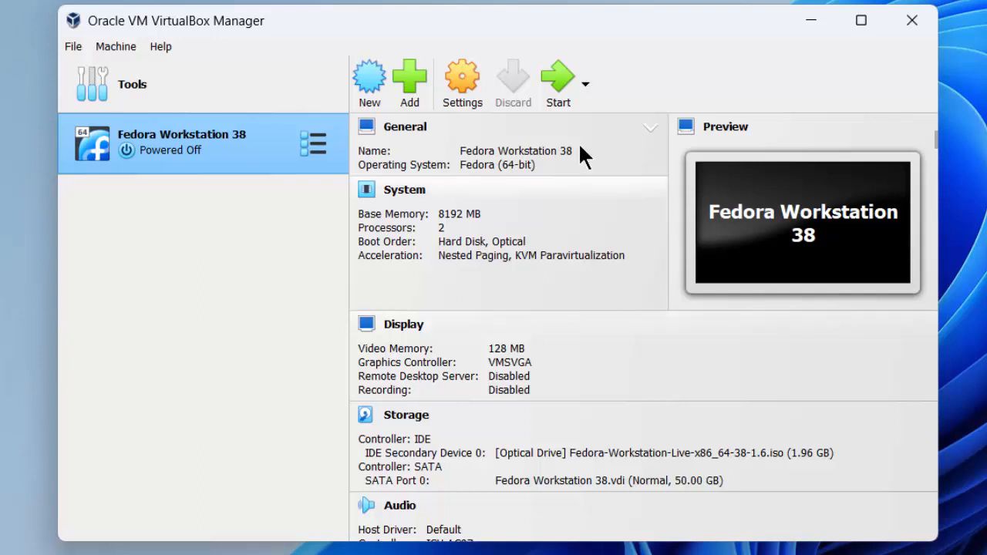
{"action": "mouse_move", "coordinate": [558, 80]}
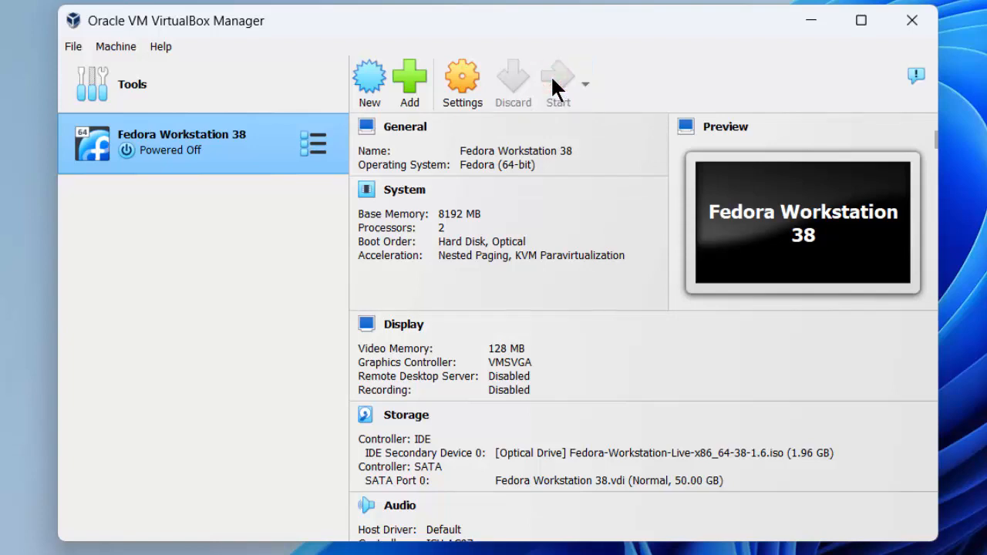
Step: Start Fedora Workstation 38, sign in as guest, and search for the terminal
{"action": "left_click", "coordinate": [558, 80]}
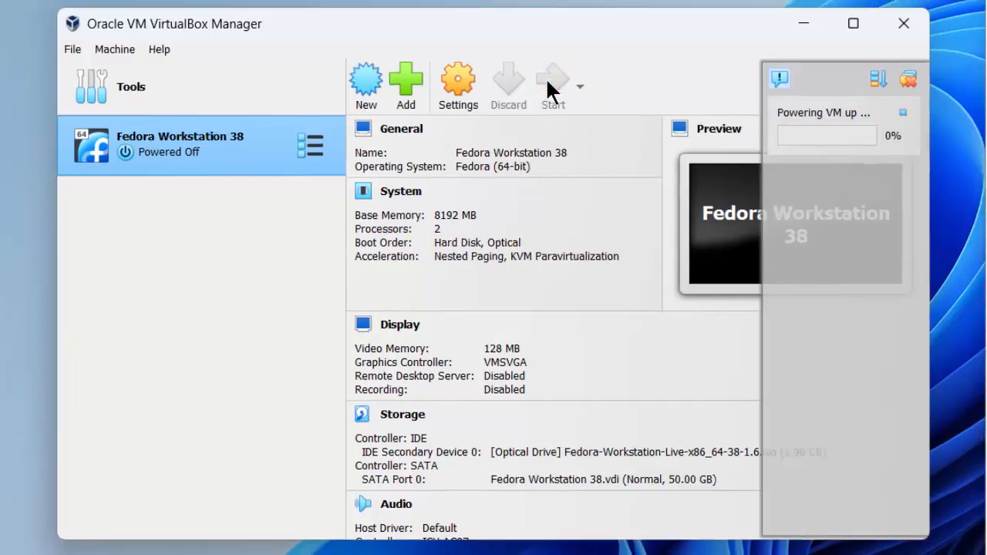
{"action": "left_click", "coordinate": [552, 84]}
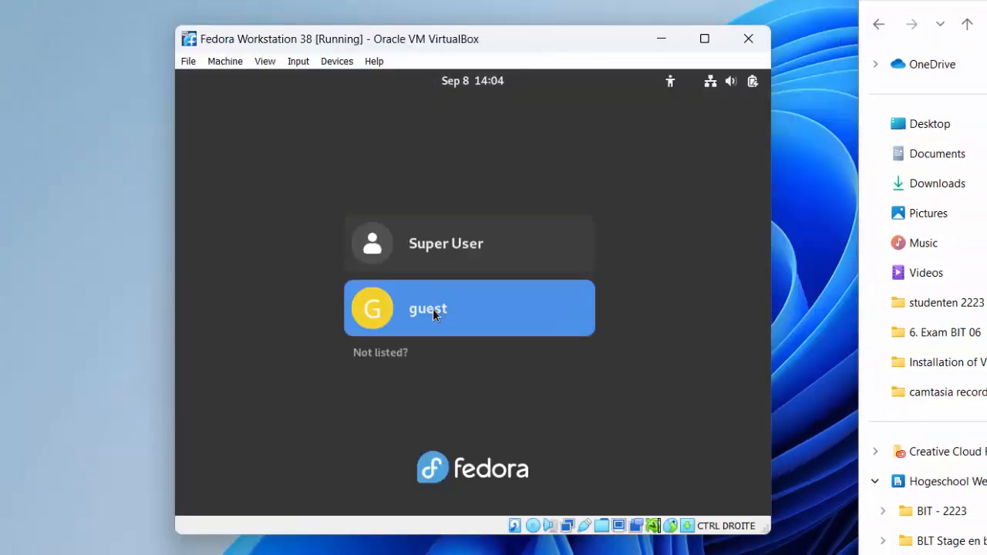
{"action": "left_click", "coordinate": [469, 308]}
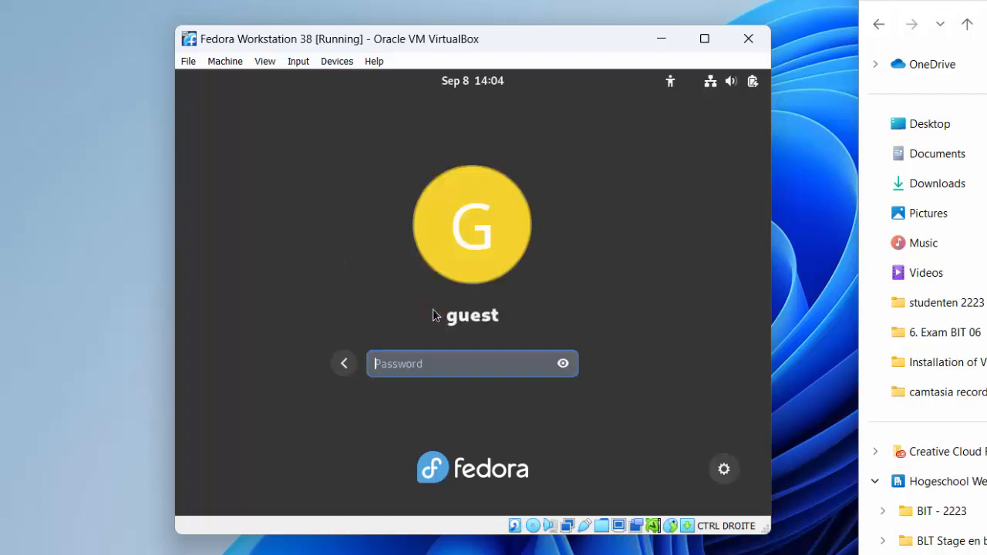
{"action": "type", "text": "password"}
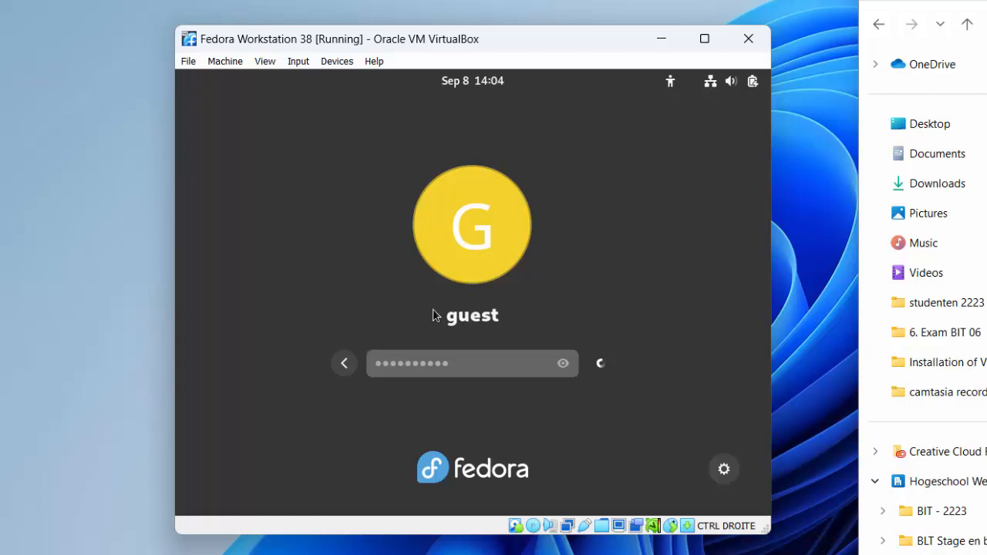
{"action": "type", "text": "ter"}
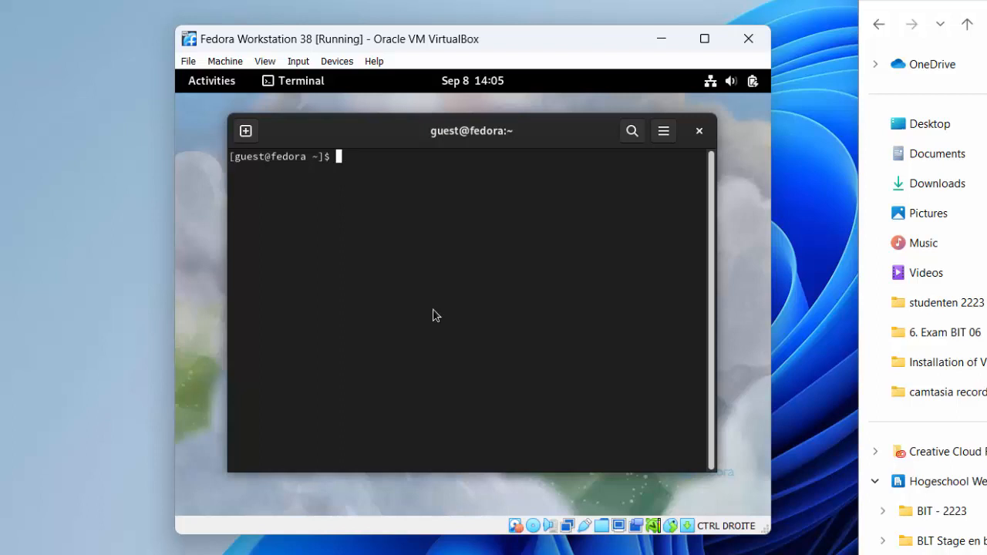
Step: In /media list the sf_SF share and try cd sf_SF/, getting Permission denied
{"action": "type", "text": "cd /media"}
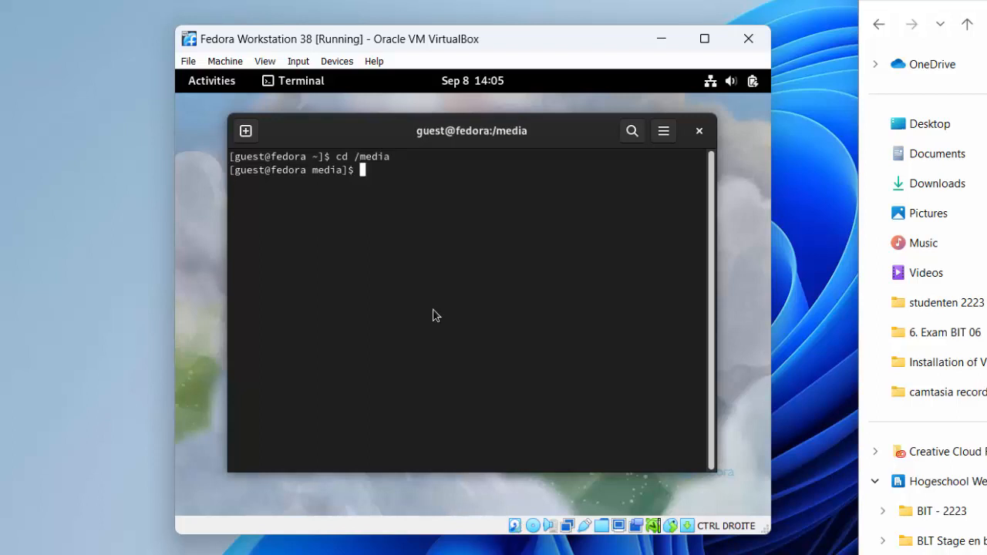
{"action": "type", "text": "ls"}
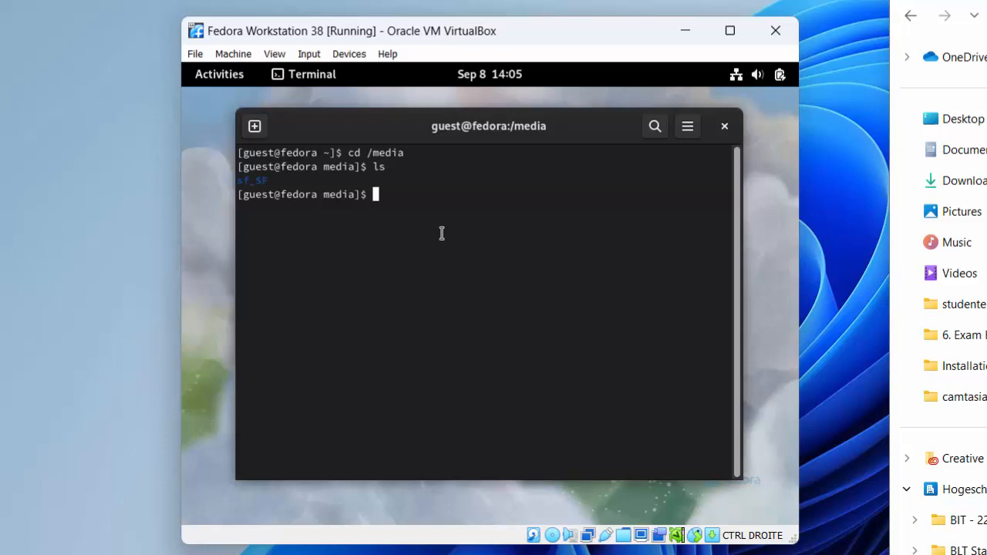
{"action": "type", "text": "cd"}
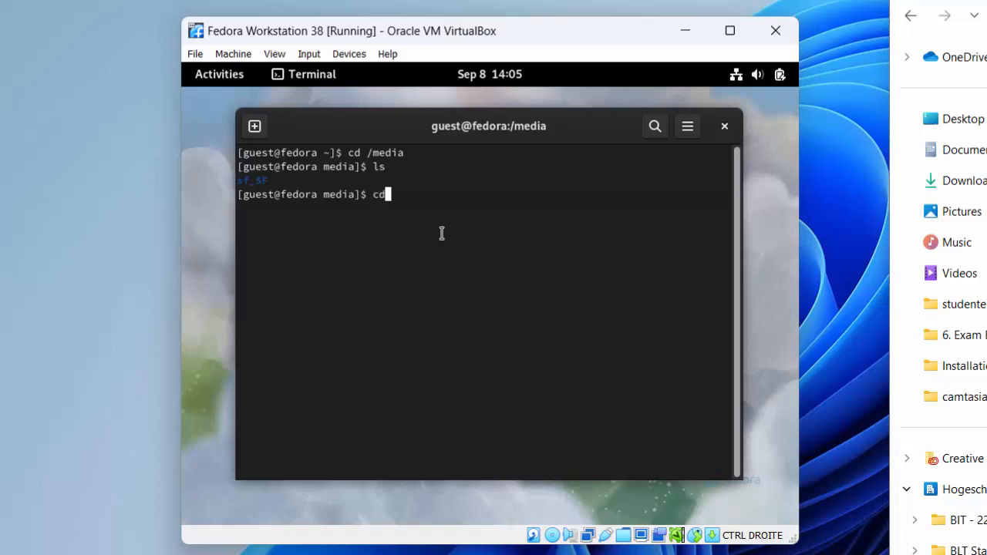
{"action": "type", "text": "sf_SF/"}
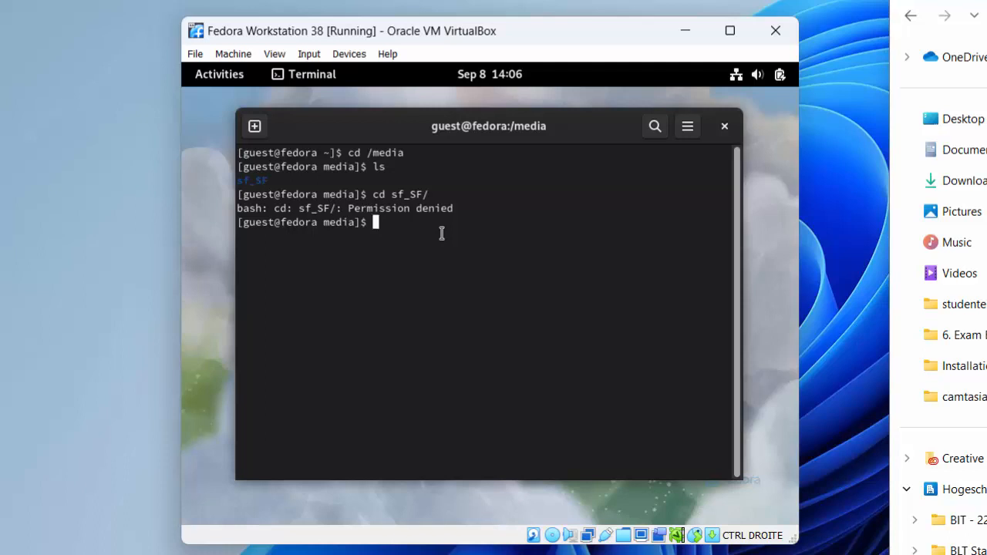
Step: Run sudo usermod -a -G vboxsf guest, then reboot the VM
{"action": "type", "text": "sudo usermod -"}
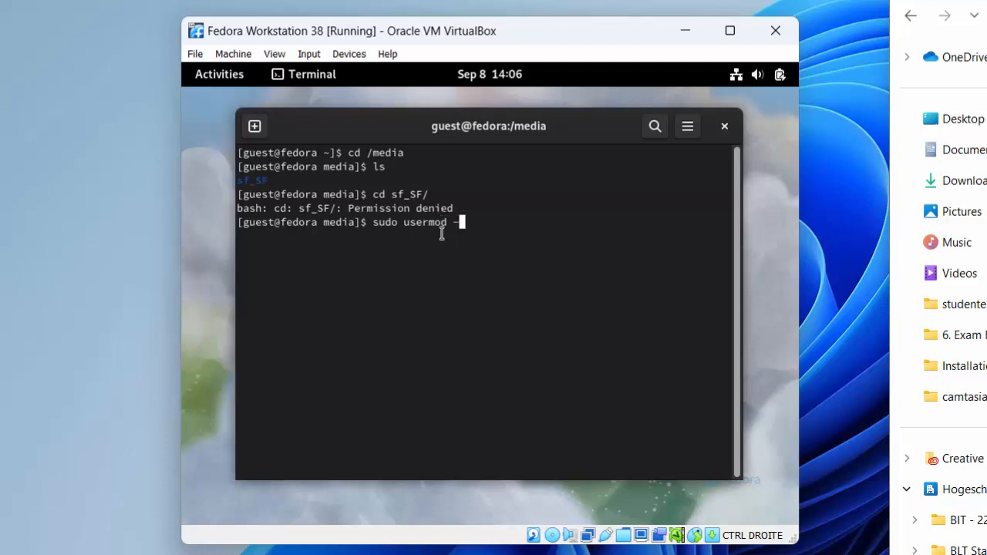
{"action": "type", "text": "a"}
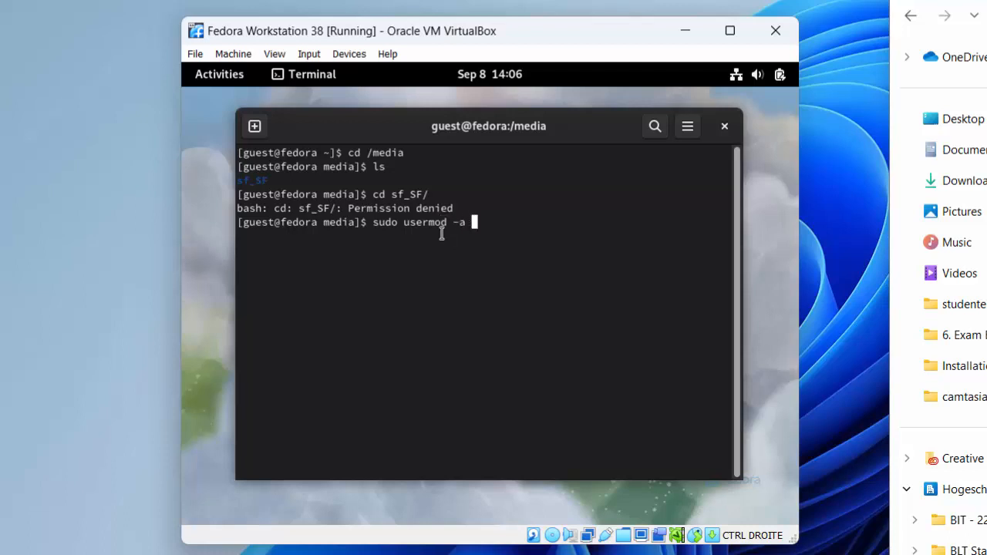
{"action": "type", "text": "-G"}
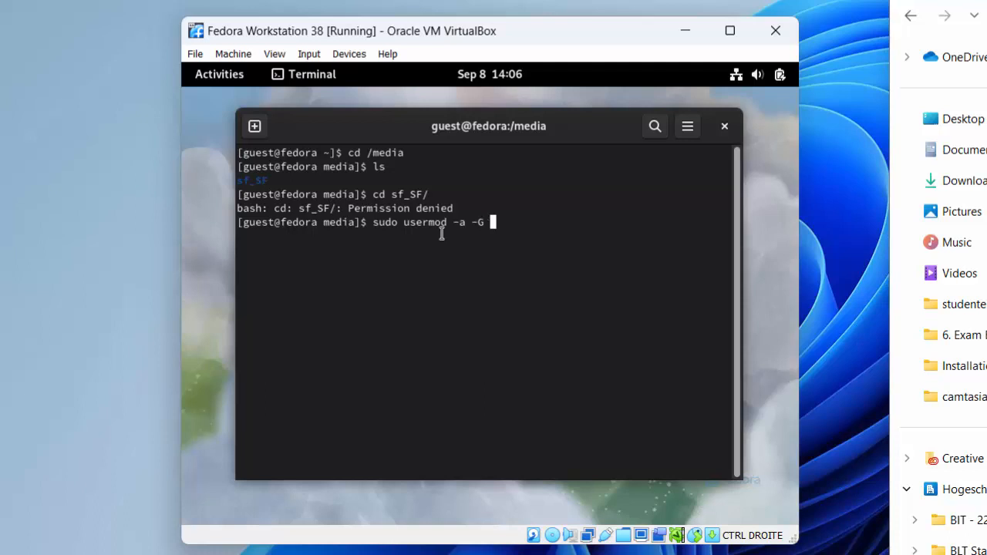
{"action": "type", "text": "vboxsf"}
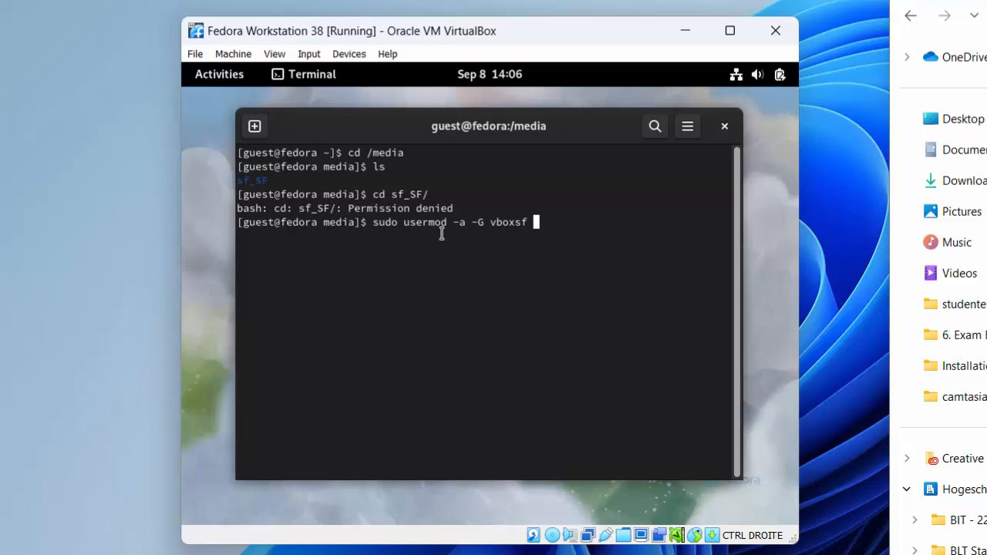
{"action": "type", "text": "guest"}
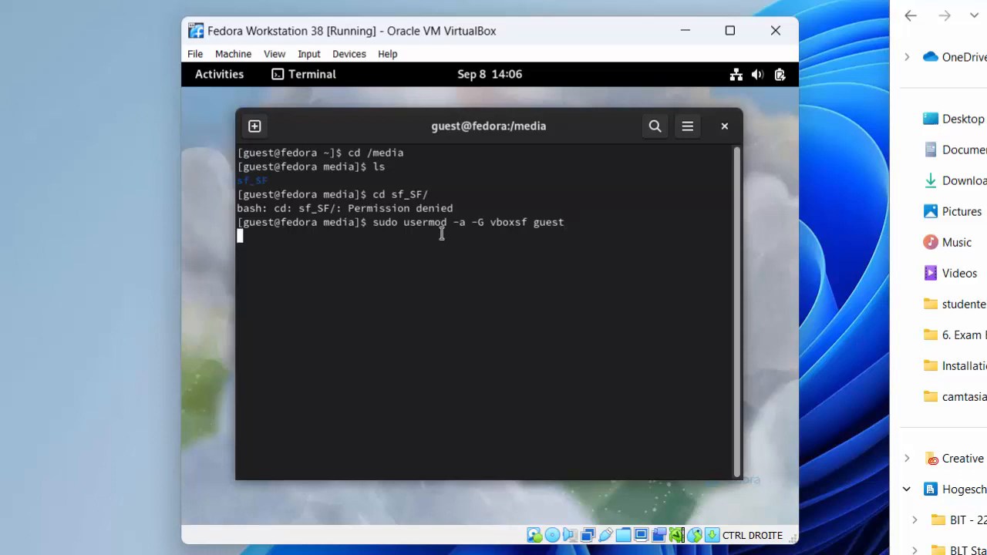
{"action": "key", "text": "Return"}
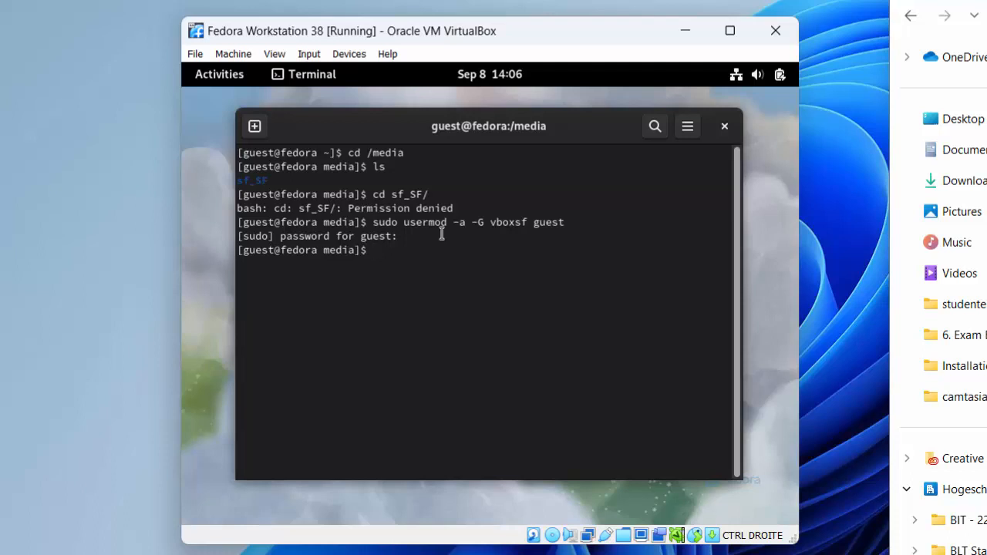
{"action": "type", "text": "reboot"}
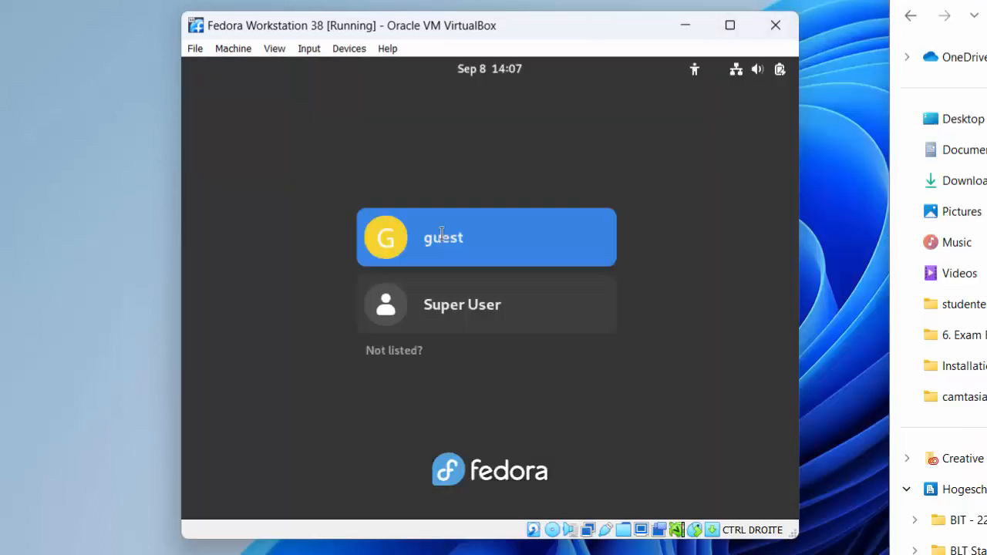
Step: Choose the guest account on the Fedora login screen to sign back in
{"action": "left_click", "coordinate": [486, 238]}
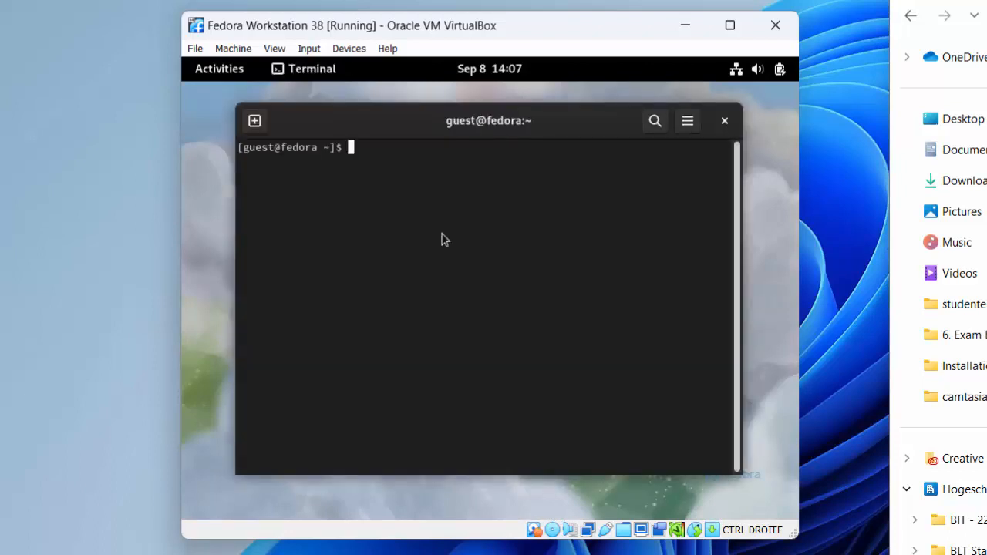
Step: Change into /media/sf_SF/ and list its contents
{"action": "type", "text": "cd"}
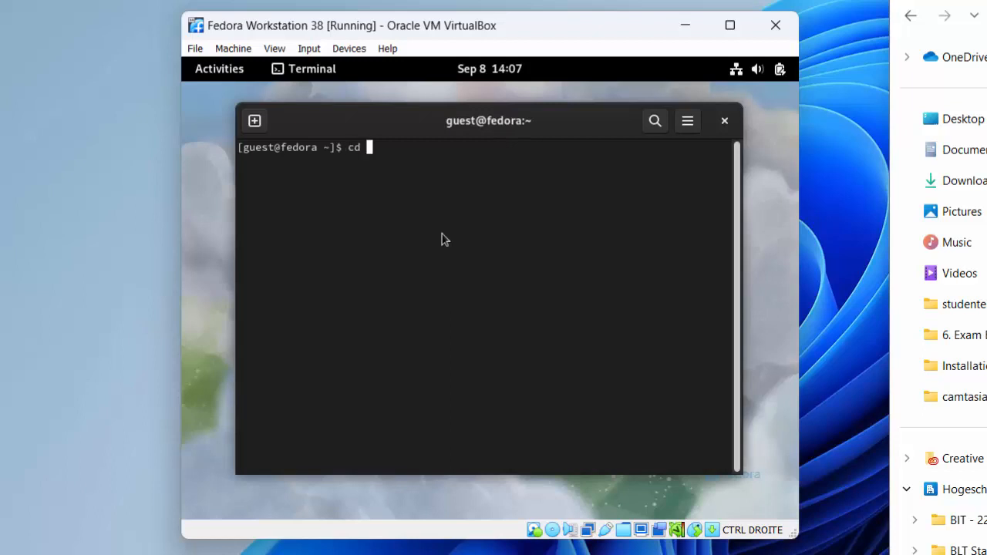
{"action": "type", "text": "/medi"}
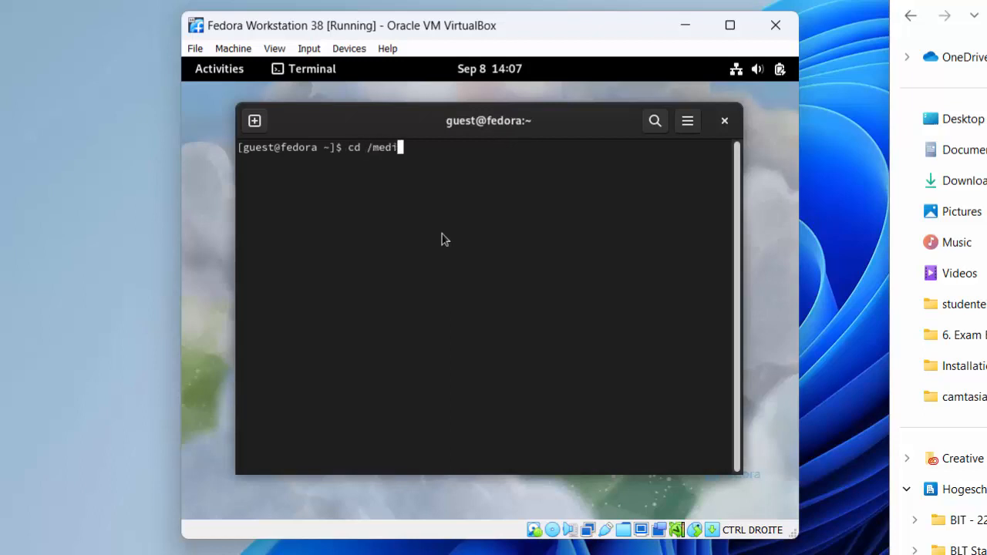
{"action": "type", "text": "a/sf_SF/"}
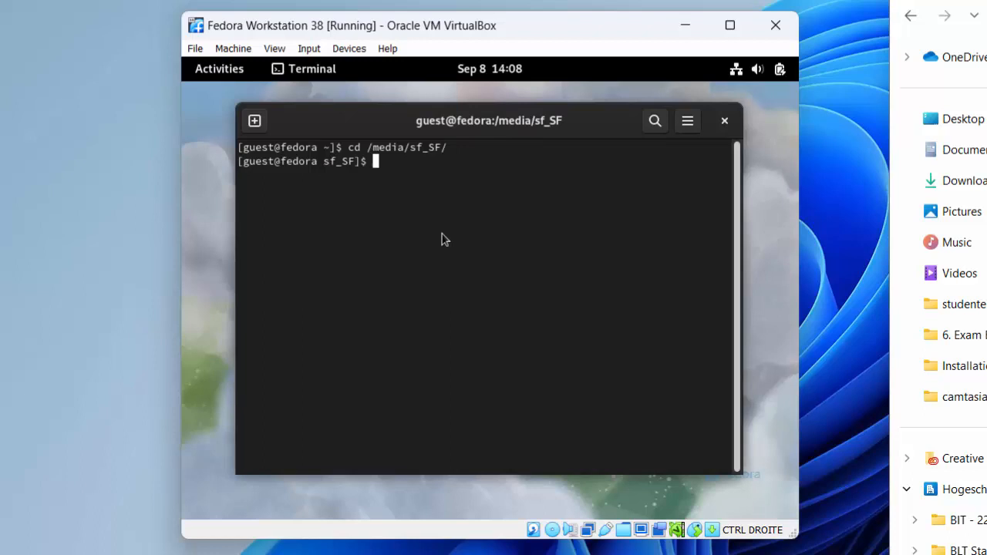
{"action": "type", "text": "ls"}
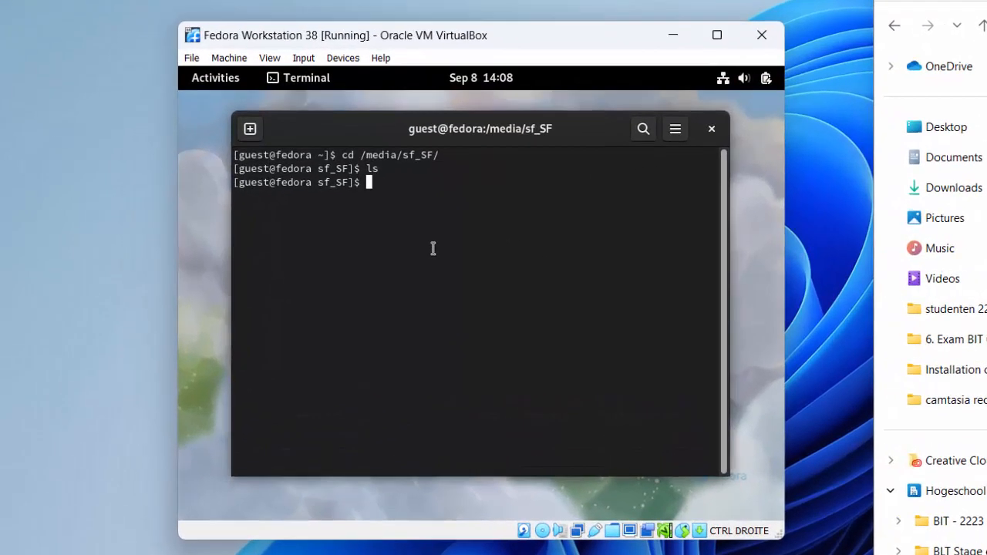
Step: Create an empty file.txt in the share with touch and print it with cat
{"action": "type", "text": "touch"}
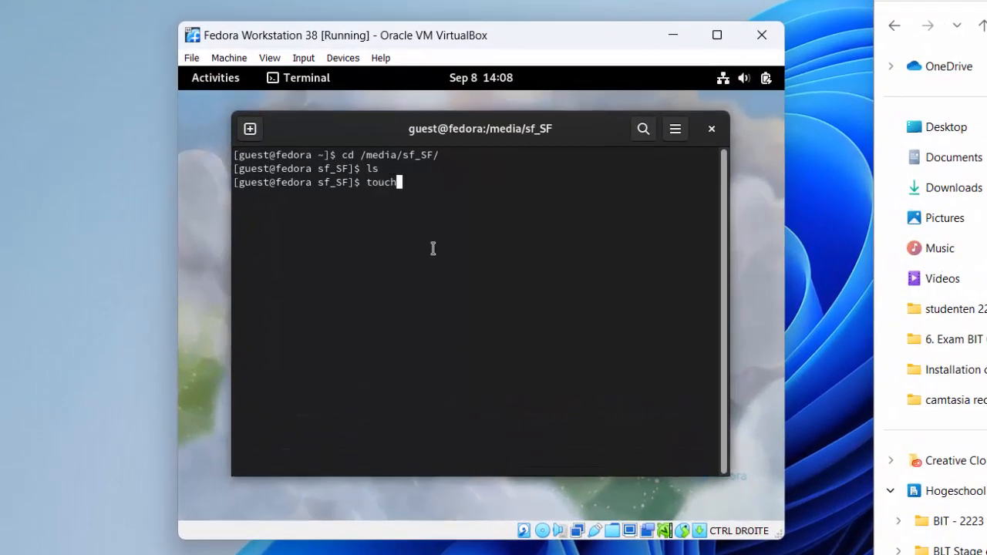
{"action": "type", "text": "fil"}
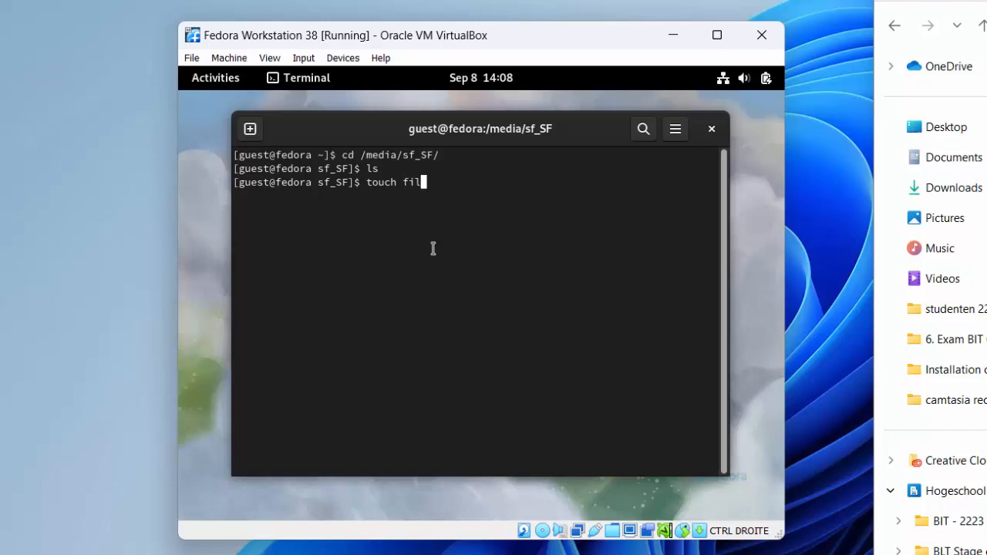
{"action": "type", "text": "e.txt"}
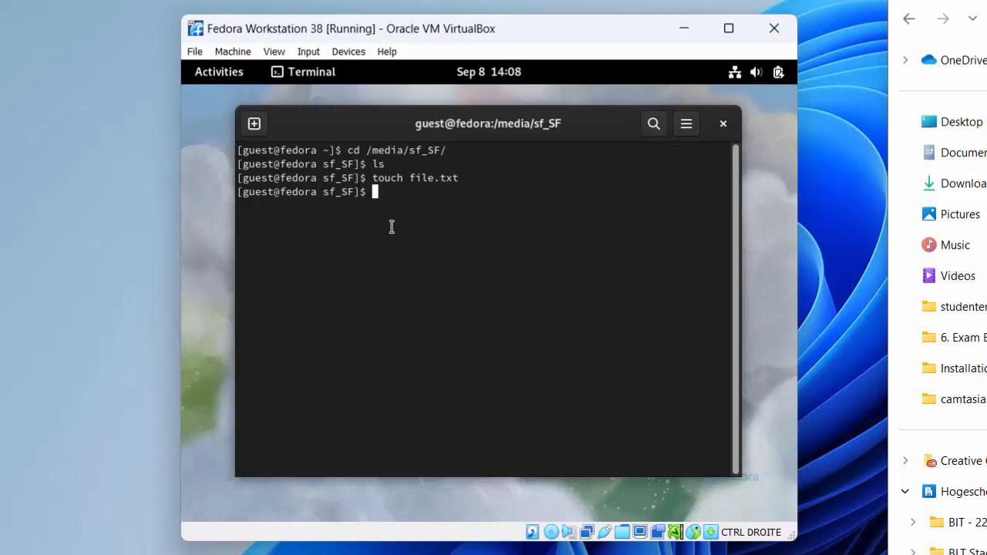
{"action": "type", "text": "cat"}
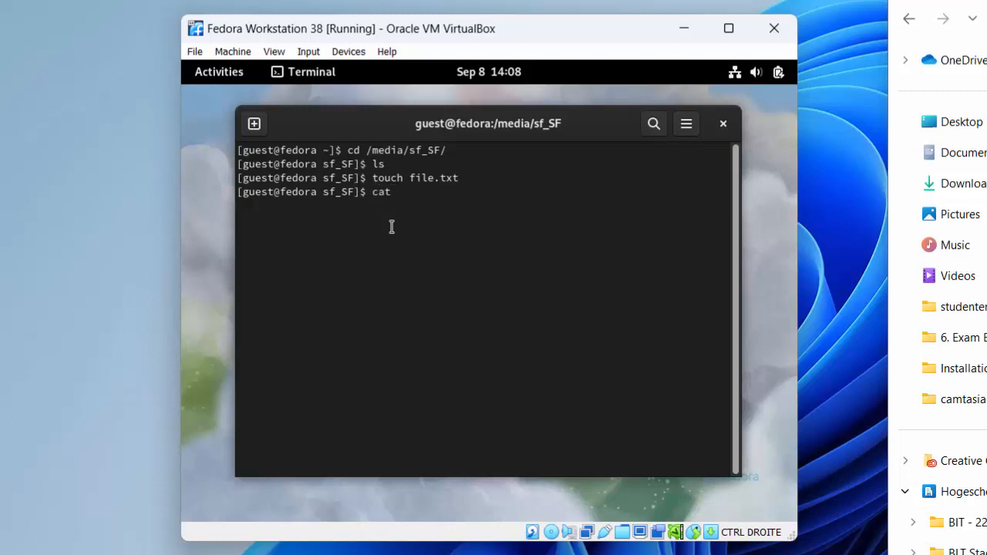
{"action": "type", "text": "file.txt"}
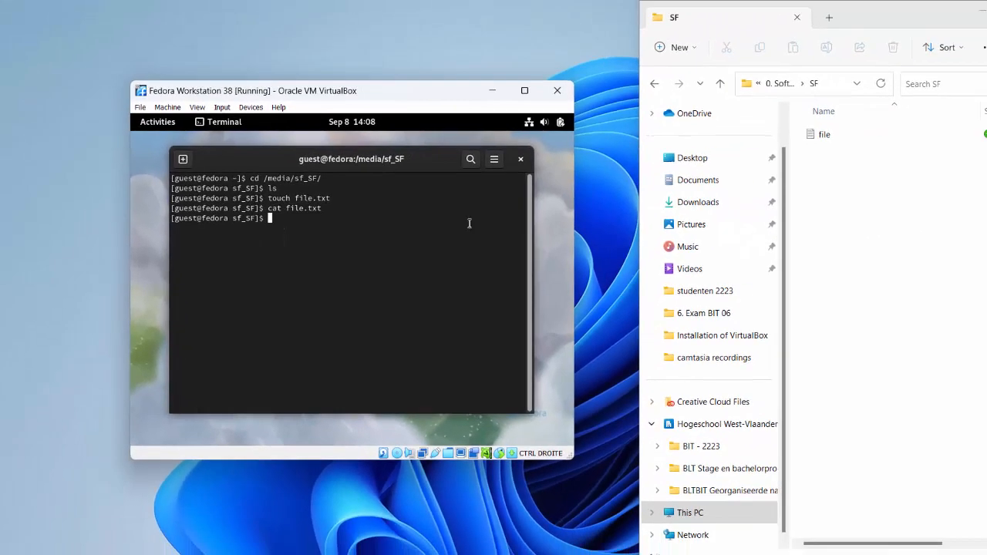
Step: Edit file.txt from the Windows SF folder in Notepad, adding the word welcome, then close it
{"action": "left_click", "coordinate": [824, 133]}
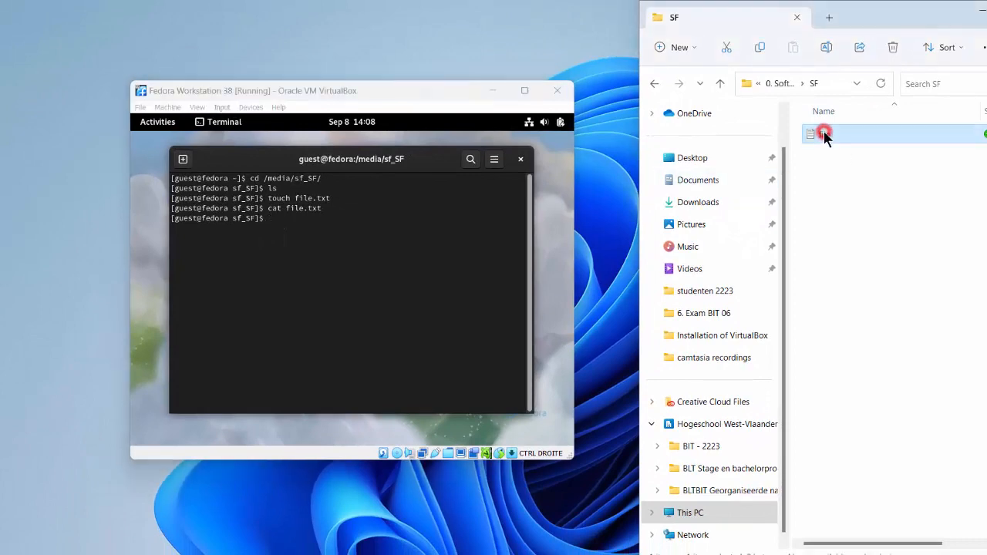
{"action": "double_click", "coordinate": [825, 132]}
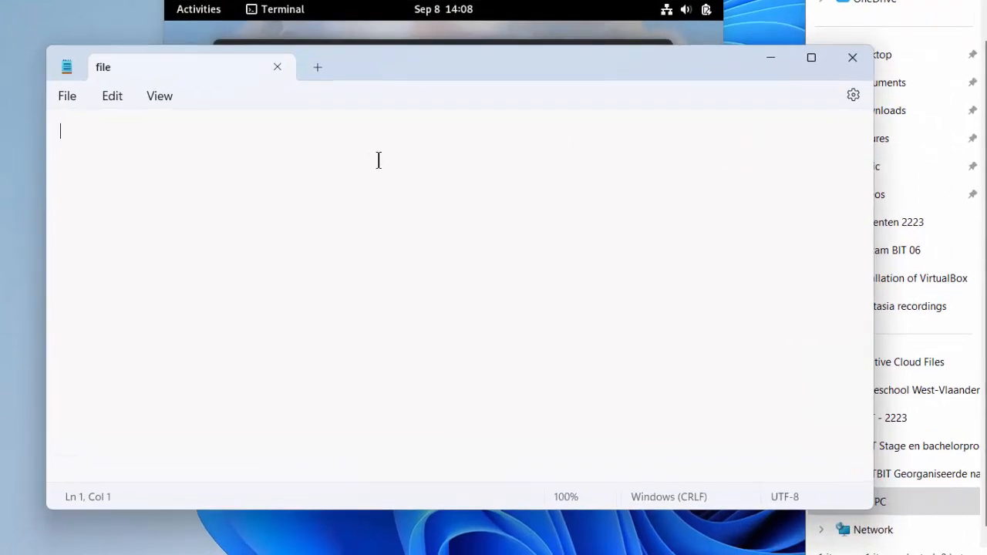
{"action": "type", "text": "welcome"}
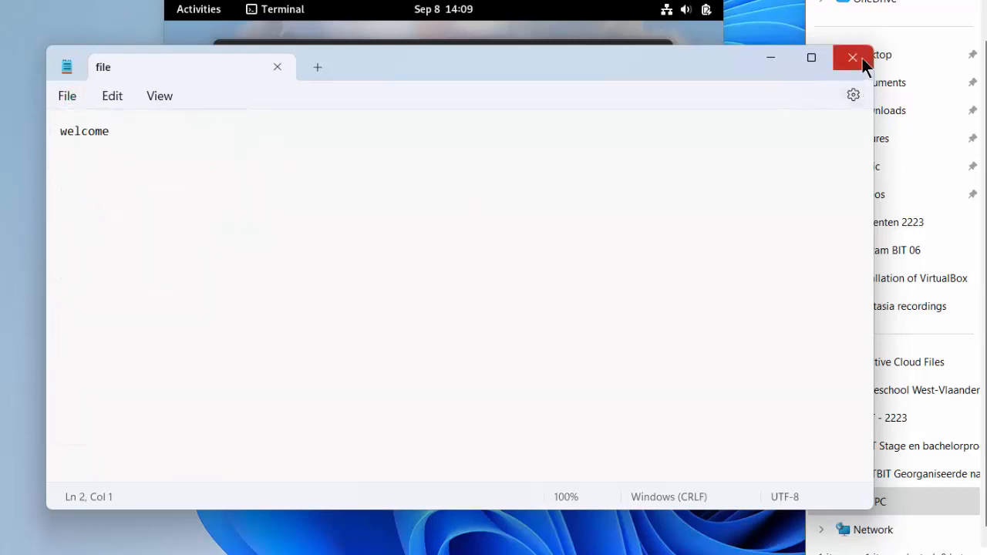
{"action": "left_click", "coordinate": [851, 59]}
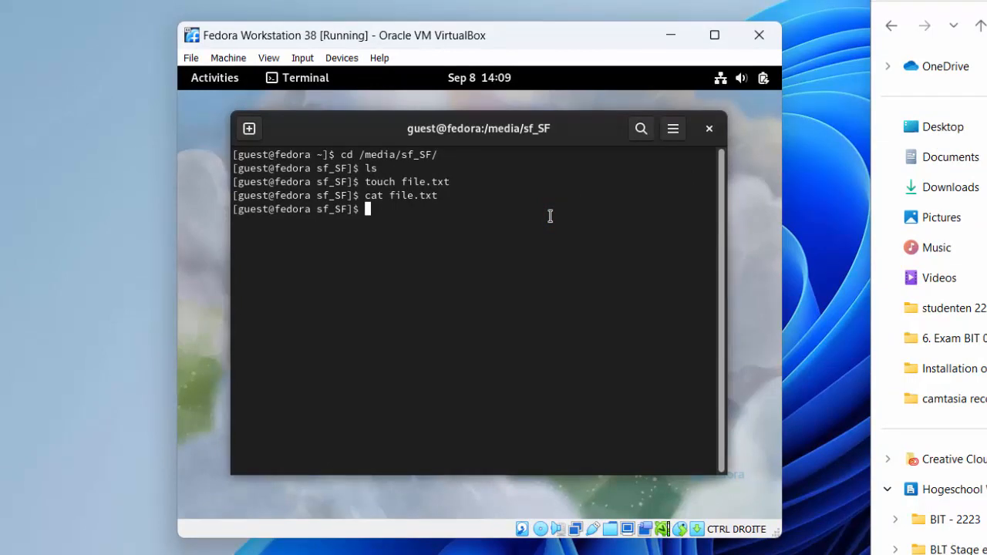
Step: Enter cat file.txt in the Fedora terminal to re-read the file edited on Windows
{"action": "type", "text": "cat file.txt"}
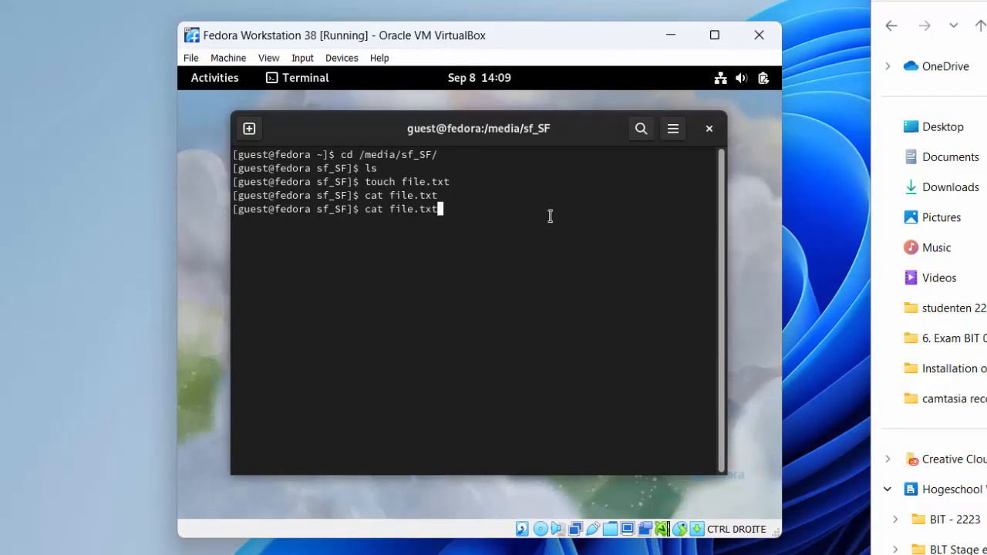